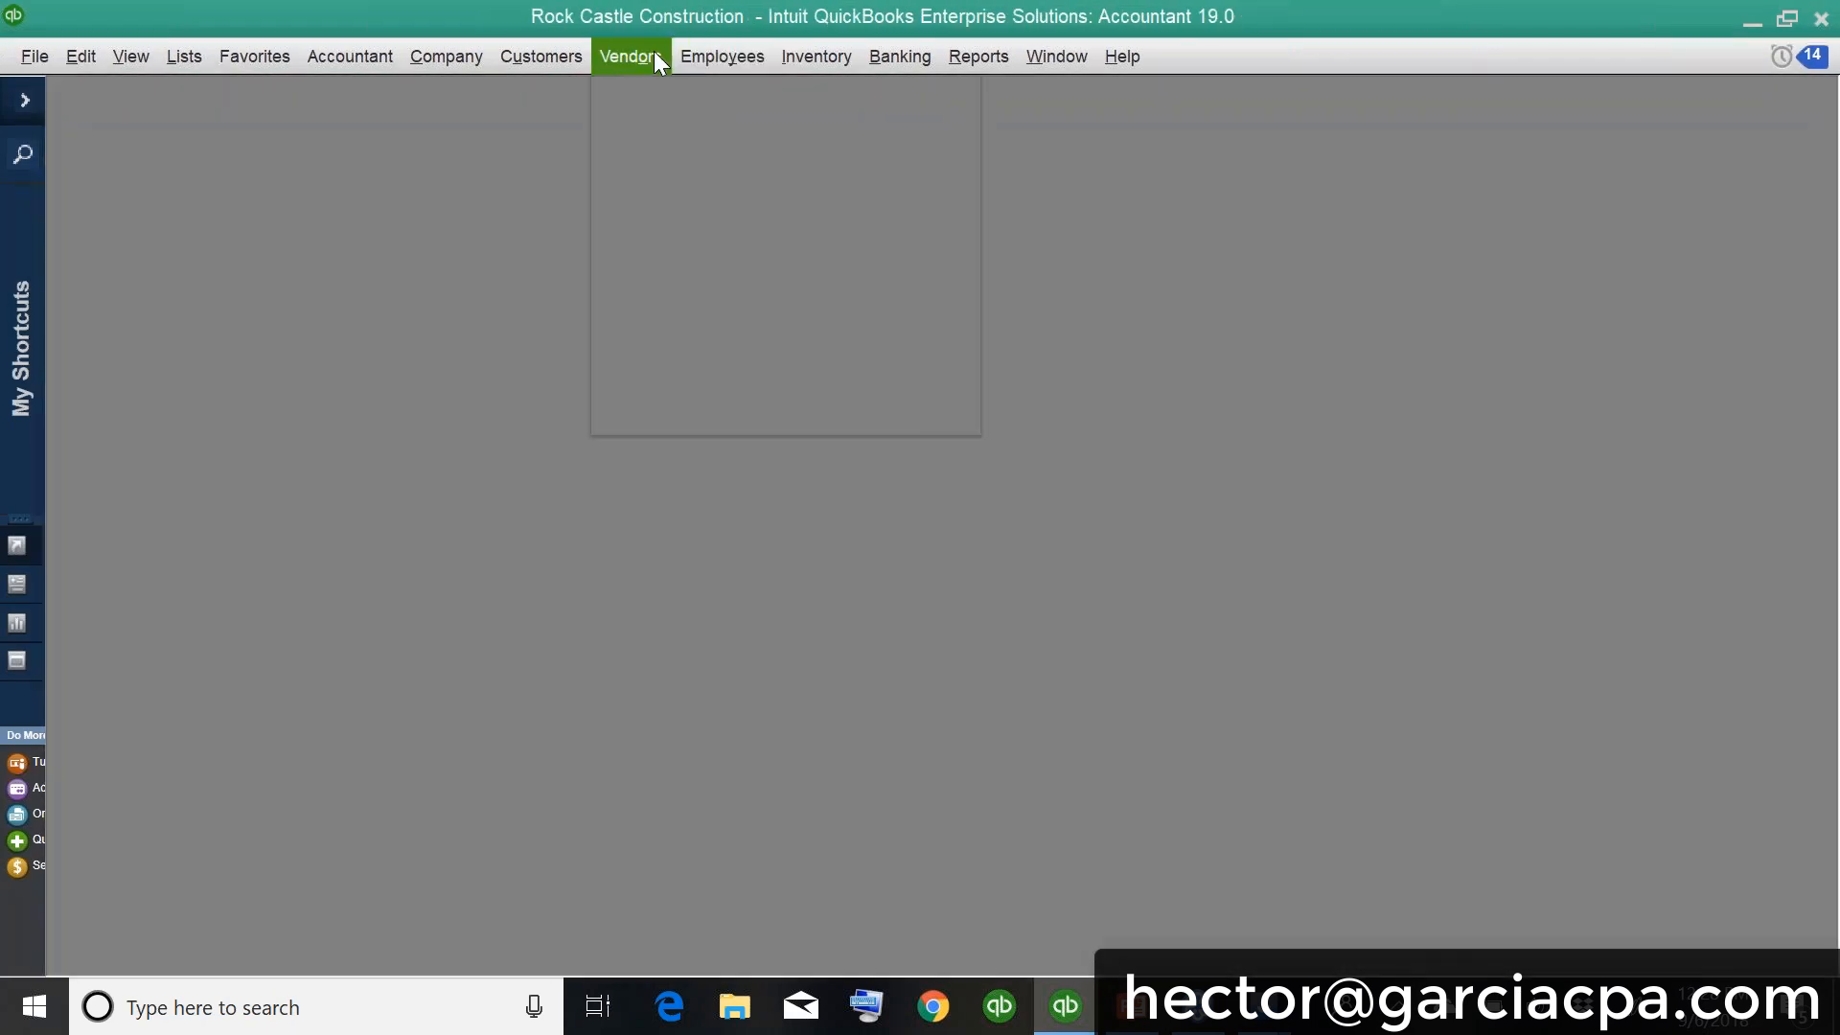
# Step: Enter and save a $500 bill from COMCAST, quick-adding COMCAST as a new vendor
pyautogui.click(630, 56)
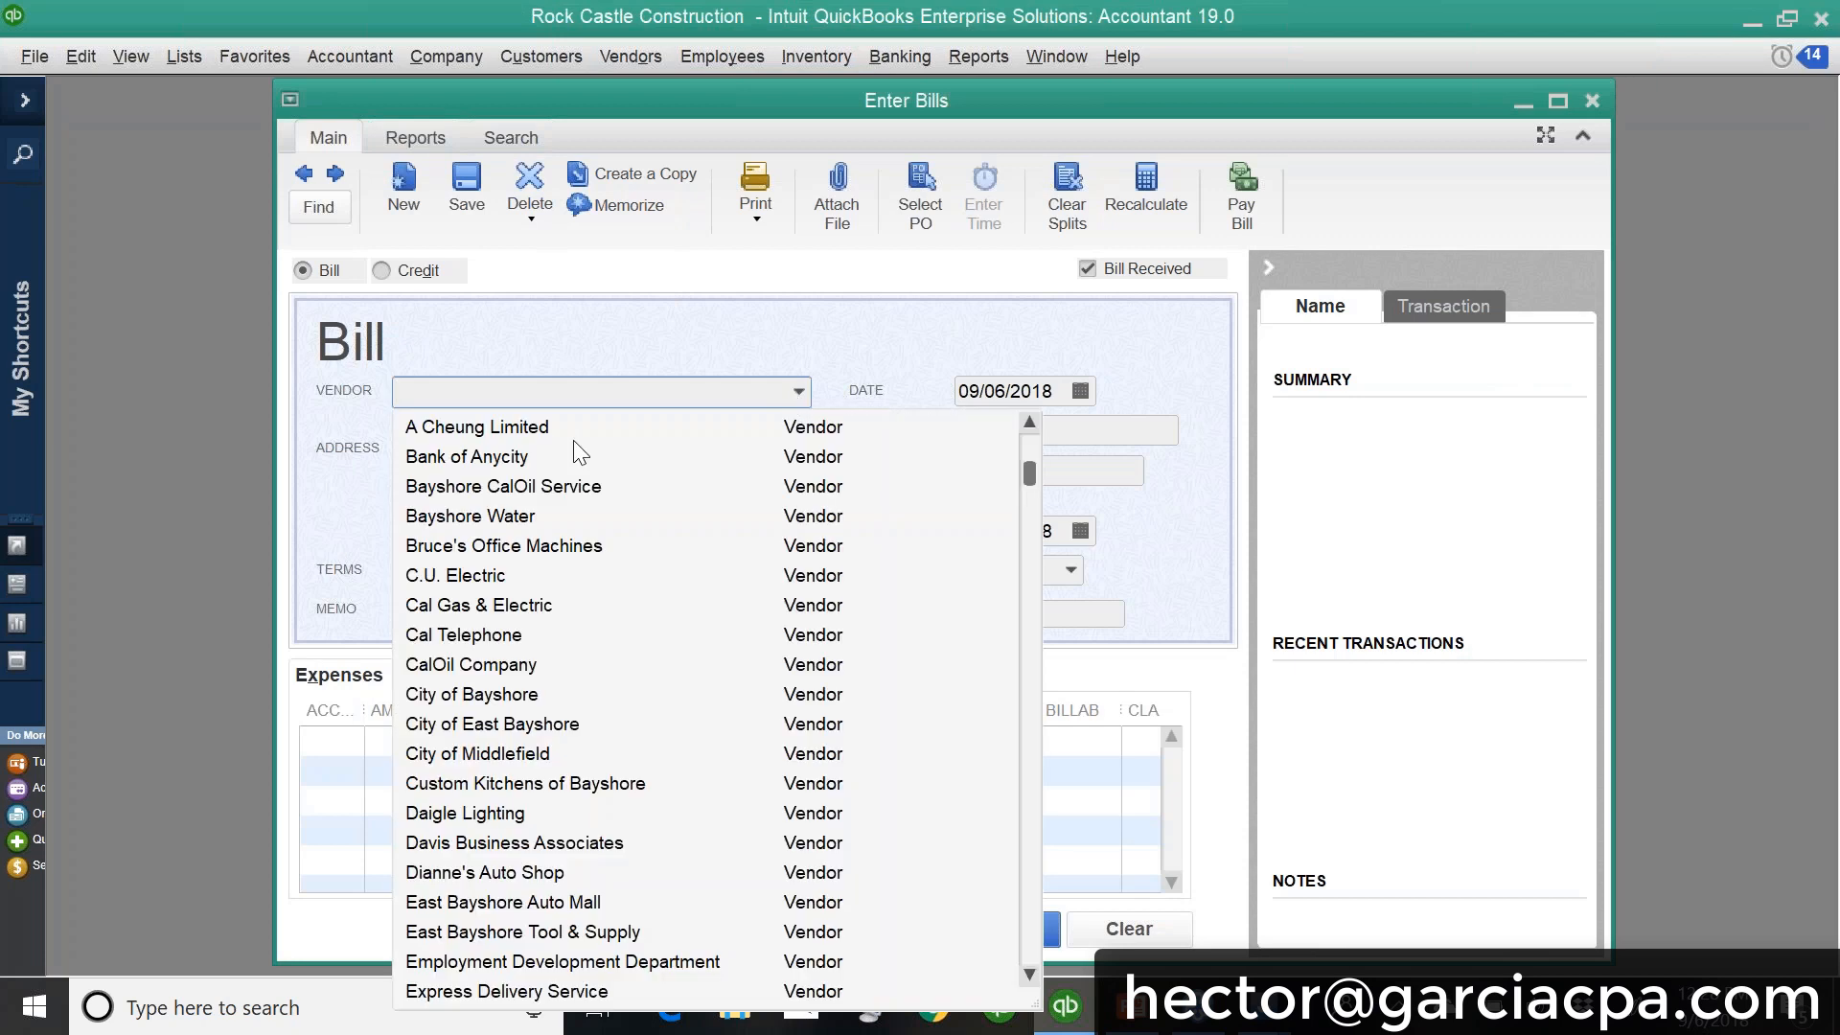
pyautogui.click(476, 425)
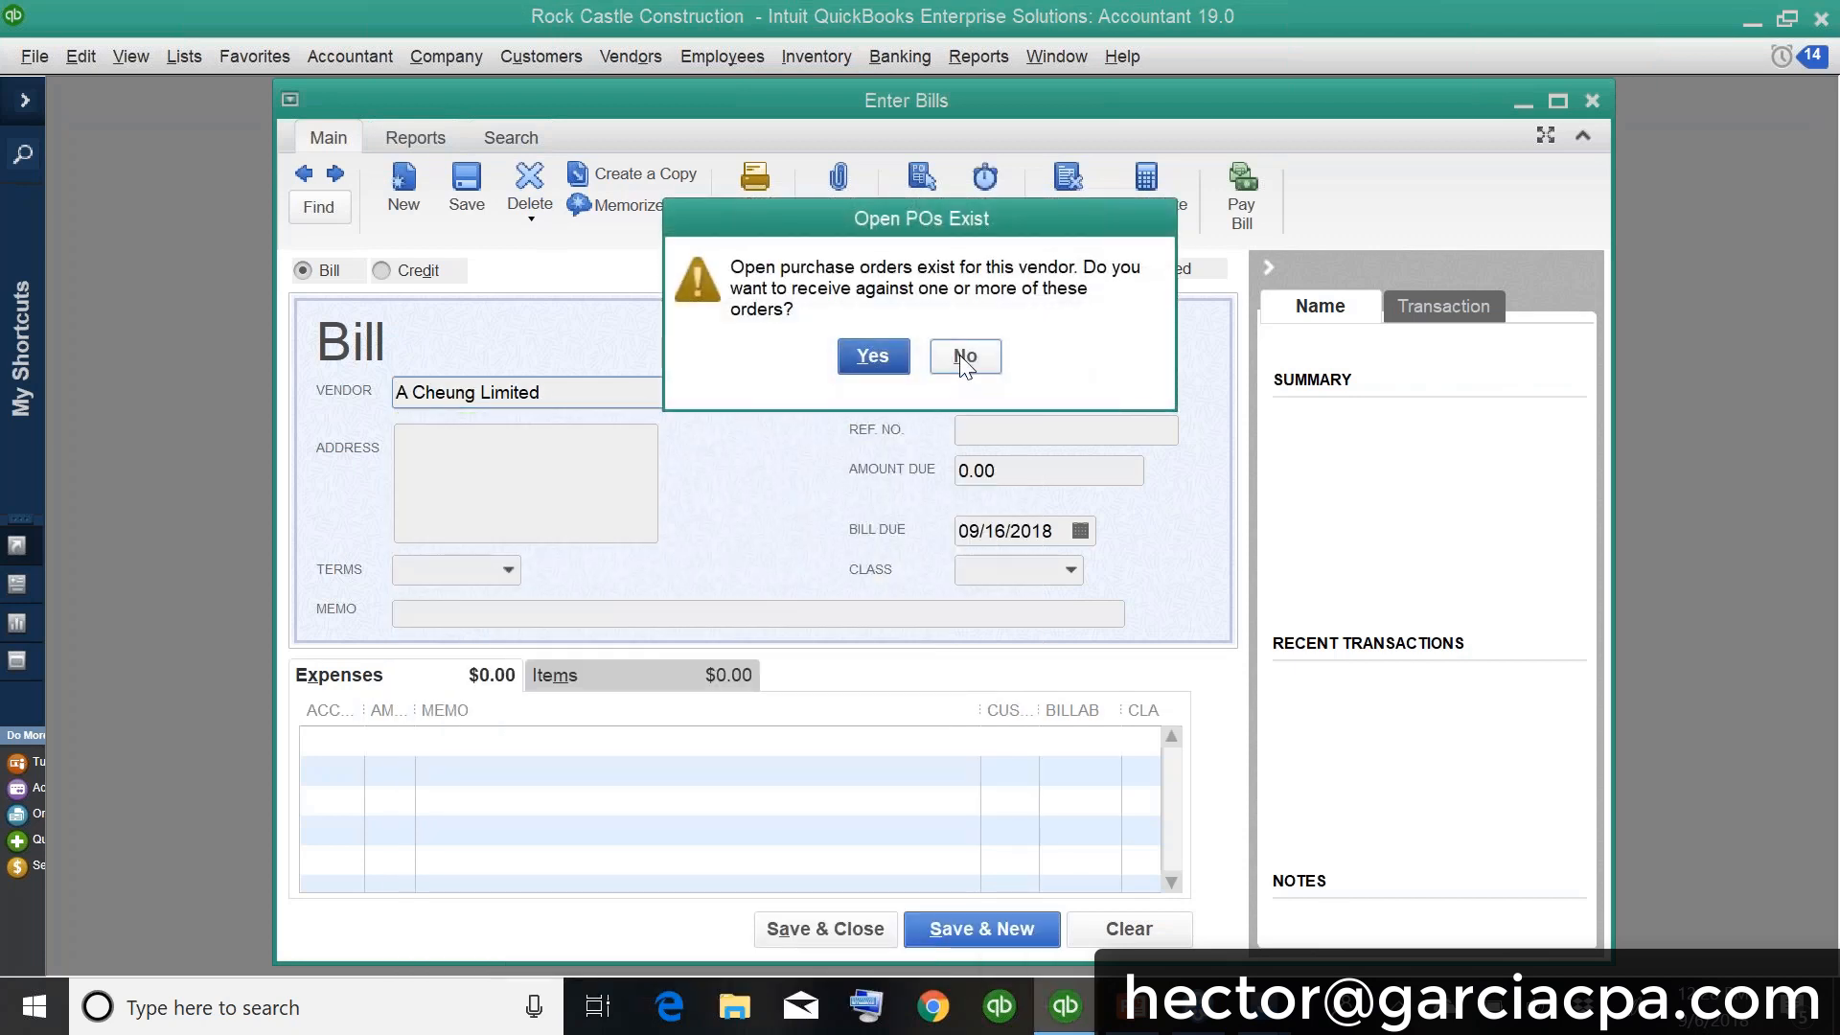
pyautogui.click(964, 355)
pyautogui.write('COMCAST')
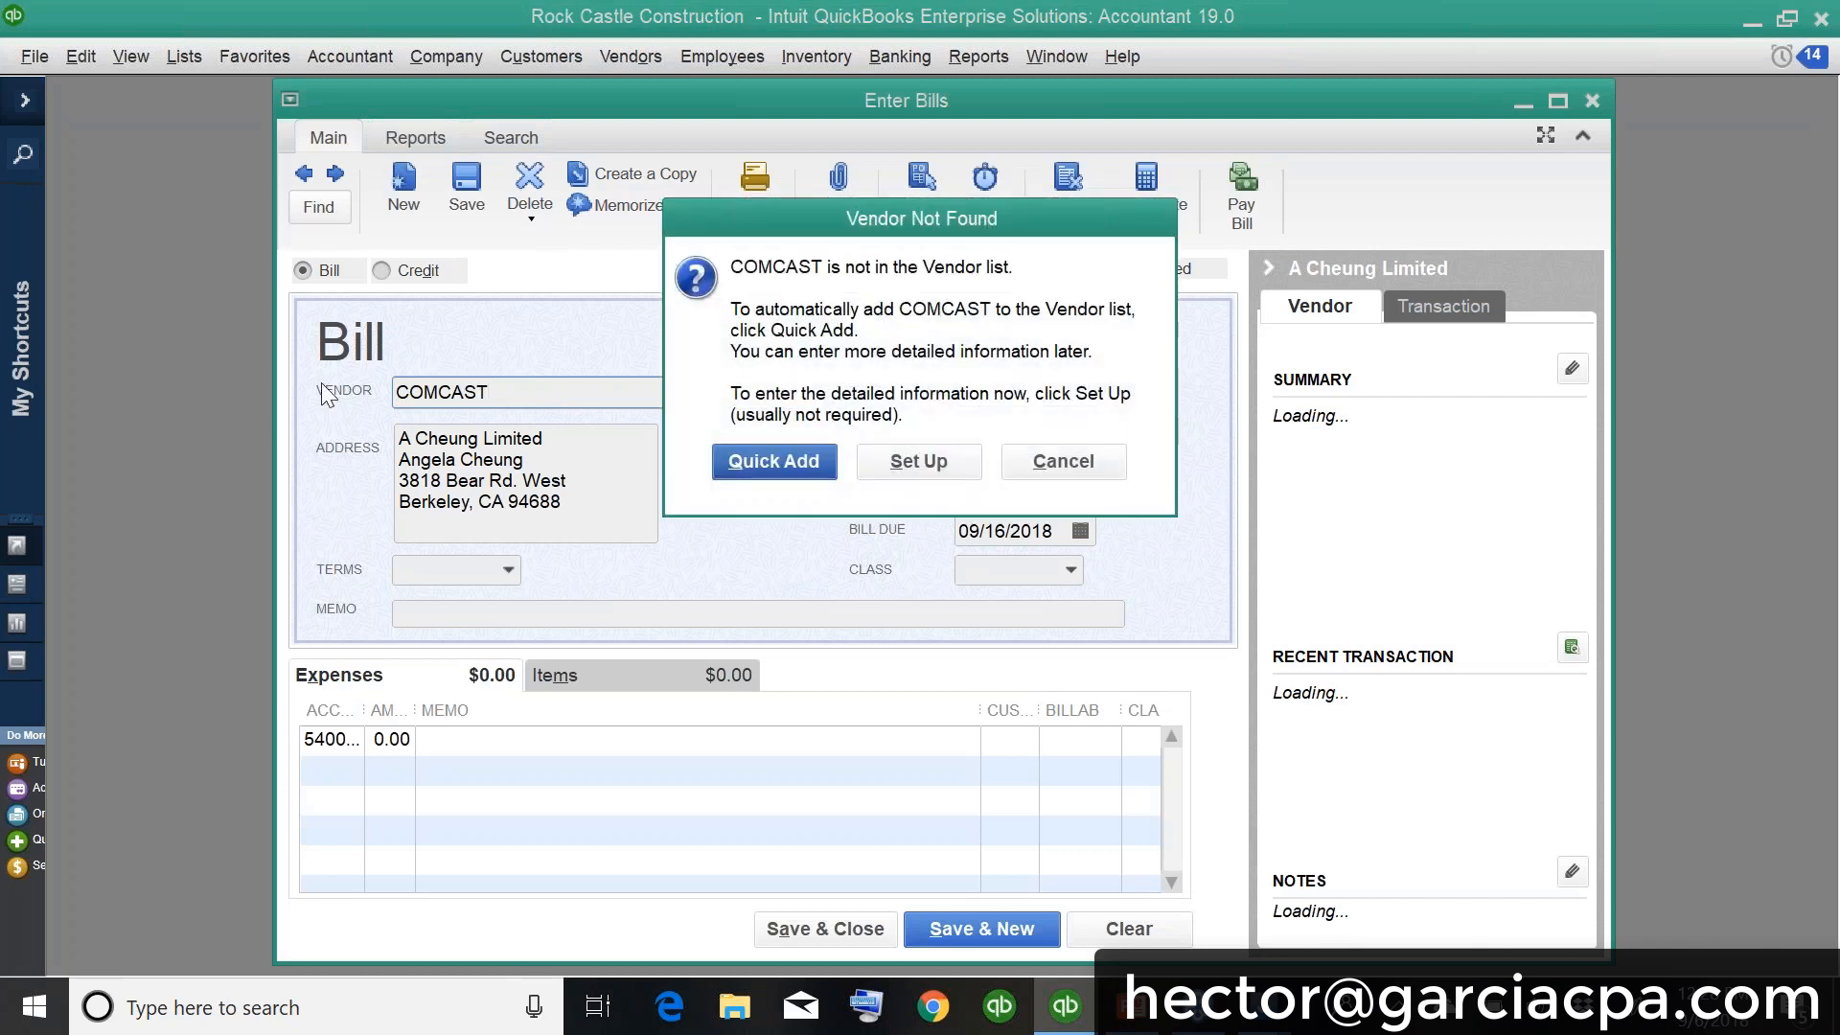
pyautogui.click(773, 460)
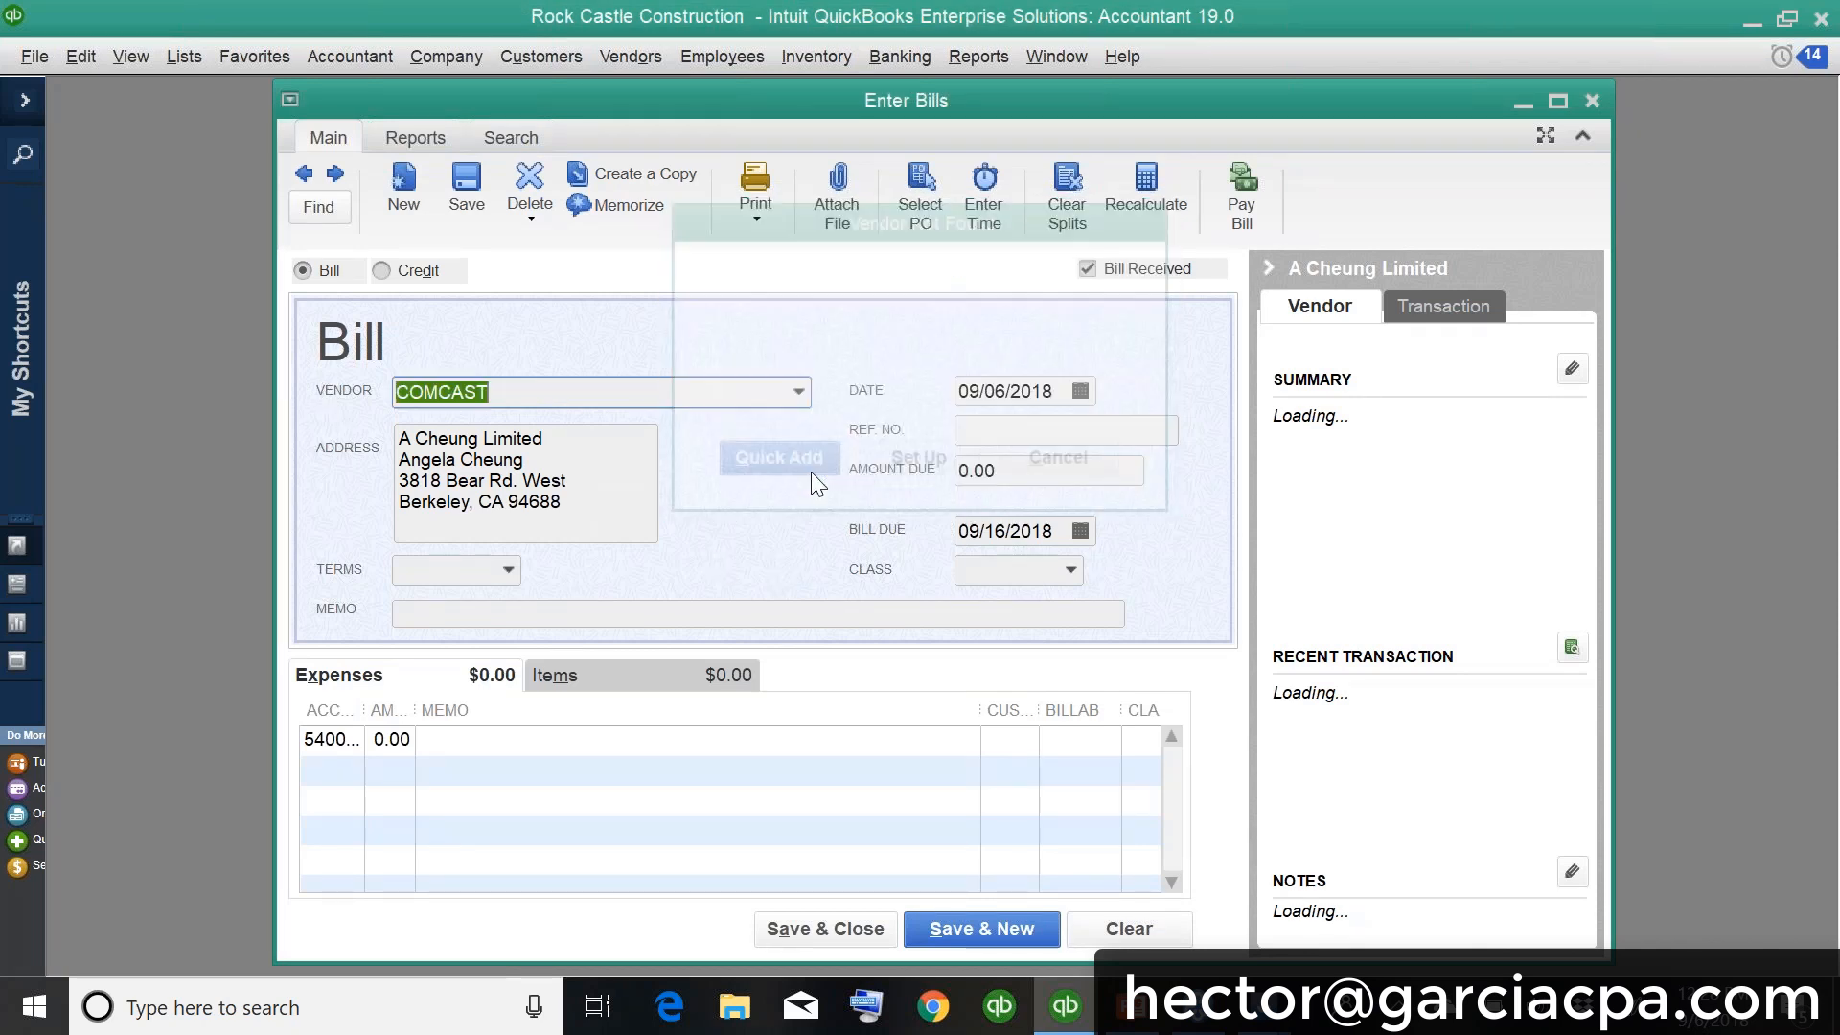
pyautogui.click(777, 456)
pyautogui.write('500')
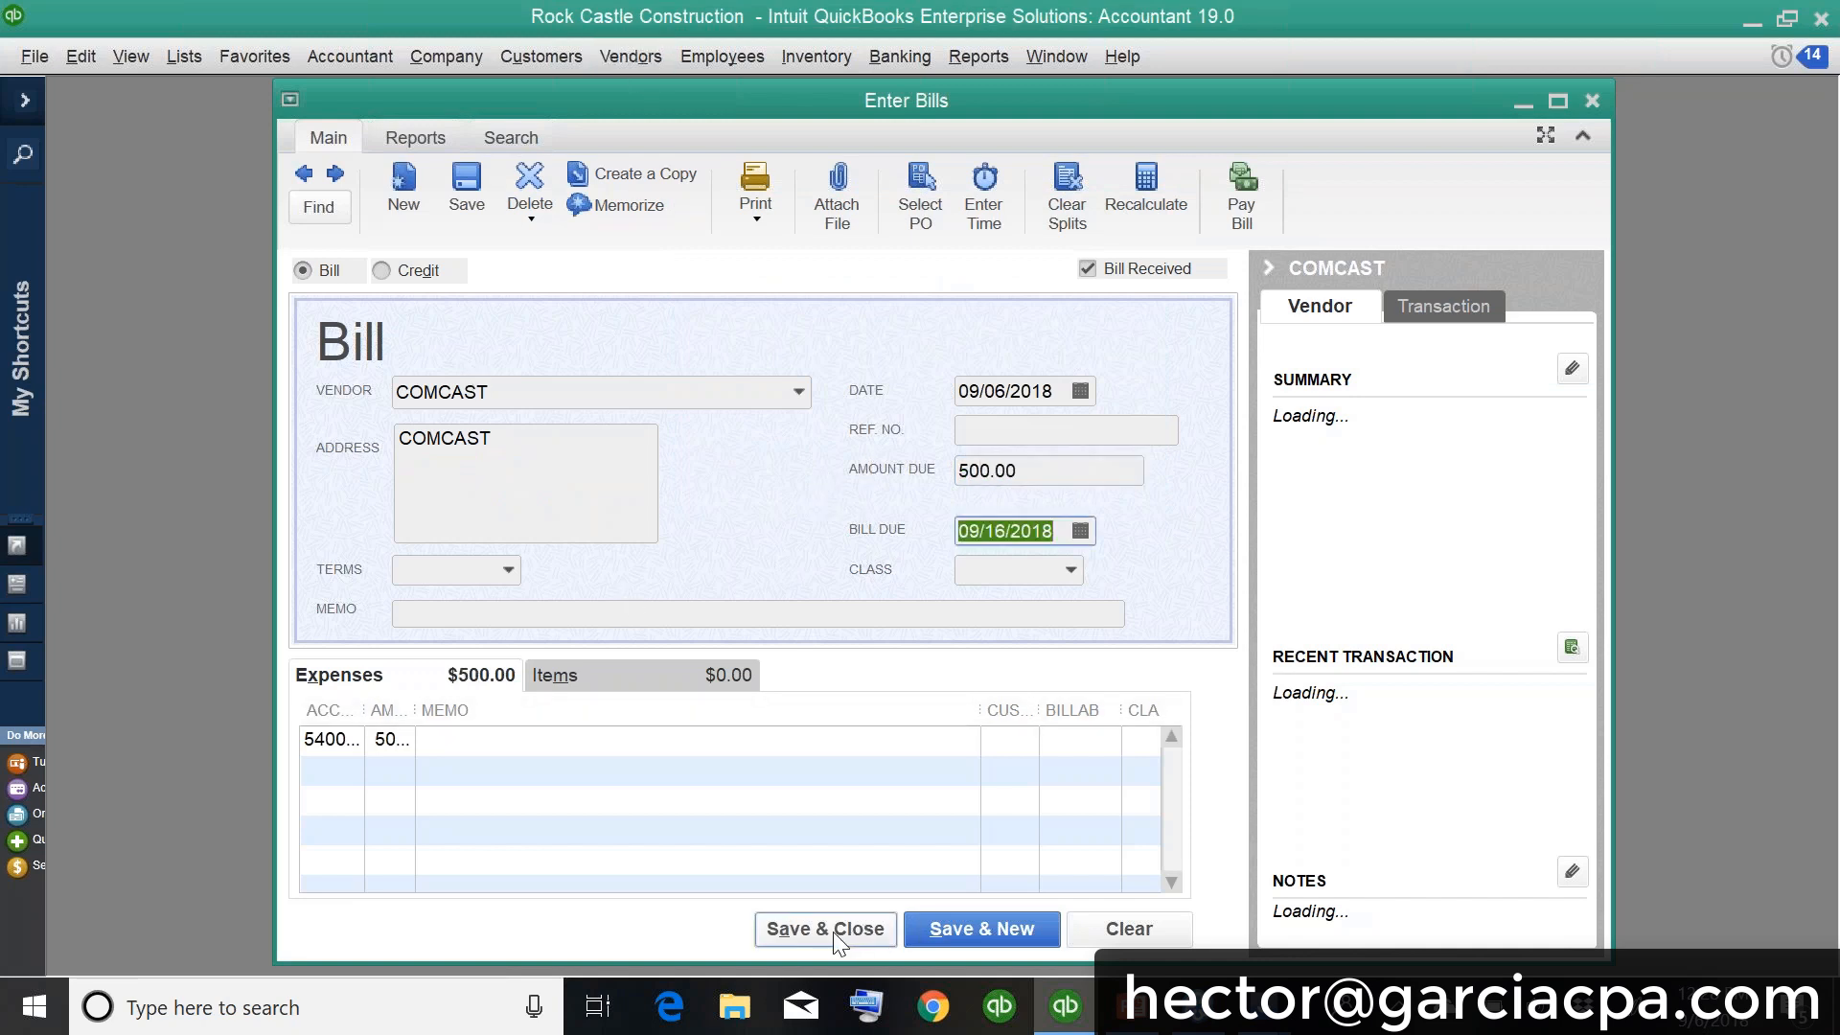
pyautogui.click(825, 928)
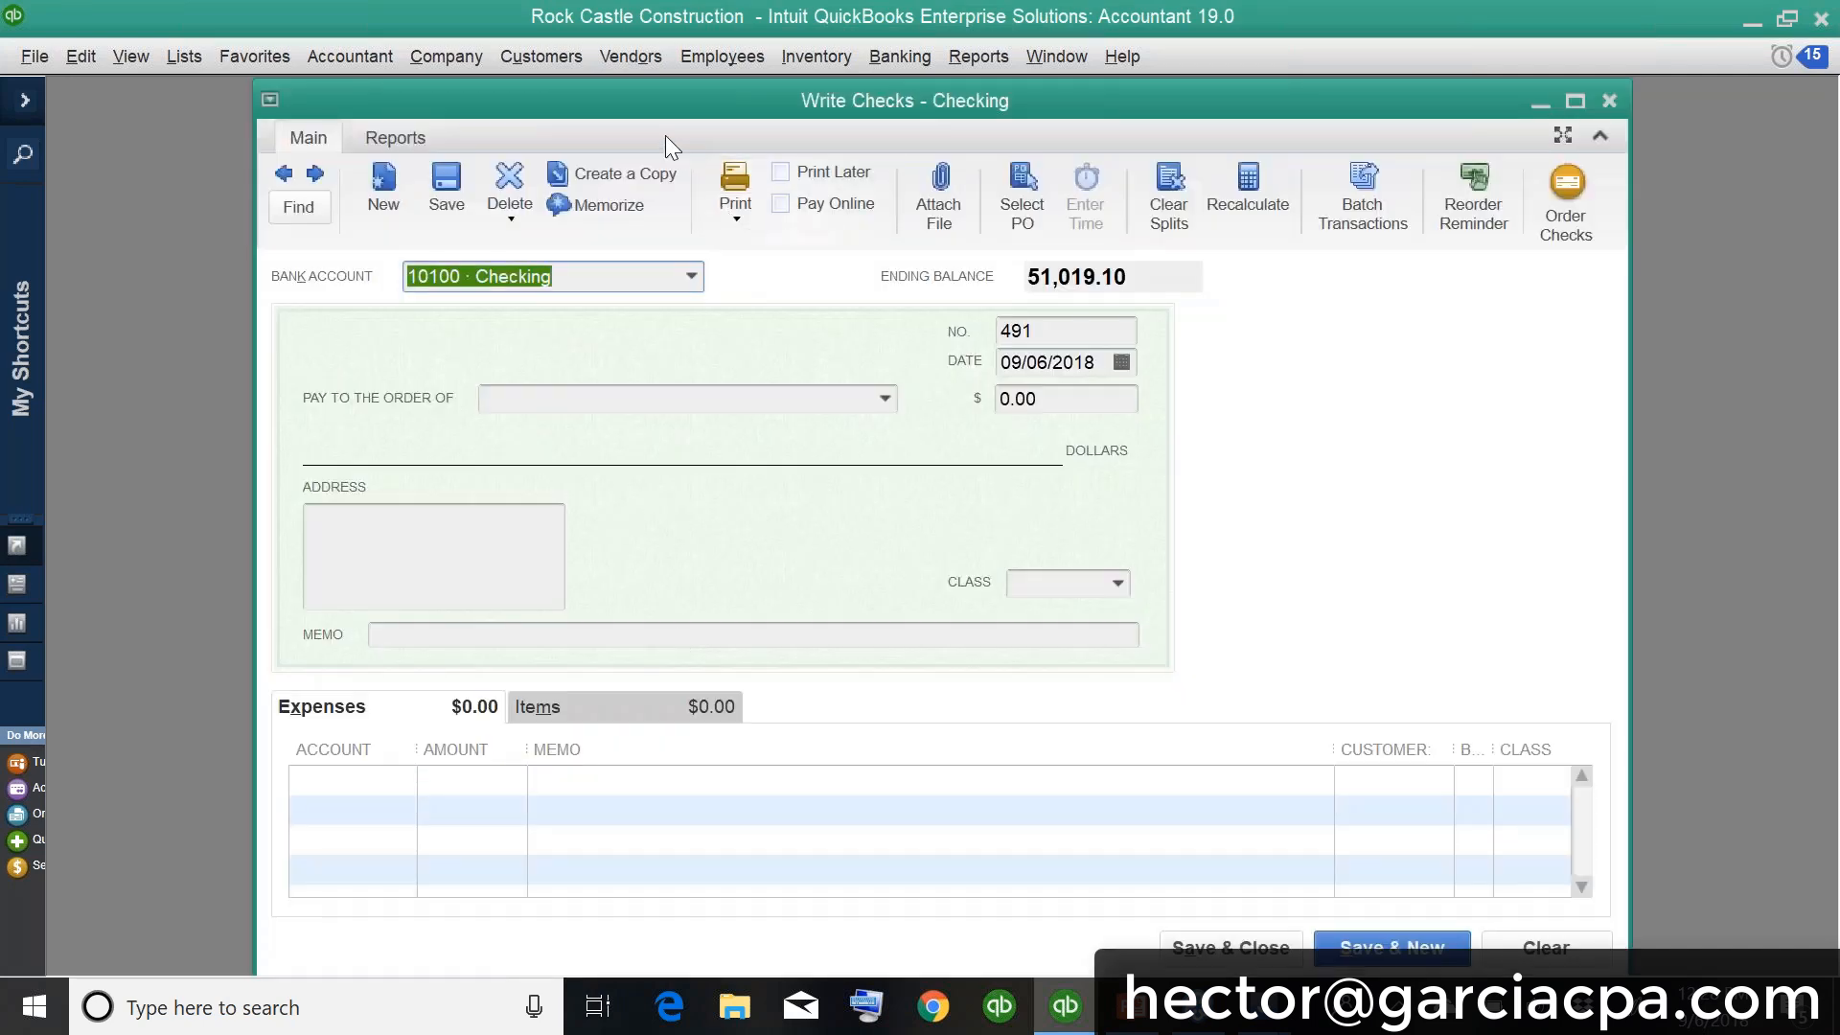
# Step: Shift the check window left and make the check payable to COMCAST
pyautogui.moveTo(905, 101); pyautogui.dragTo(763, 101)
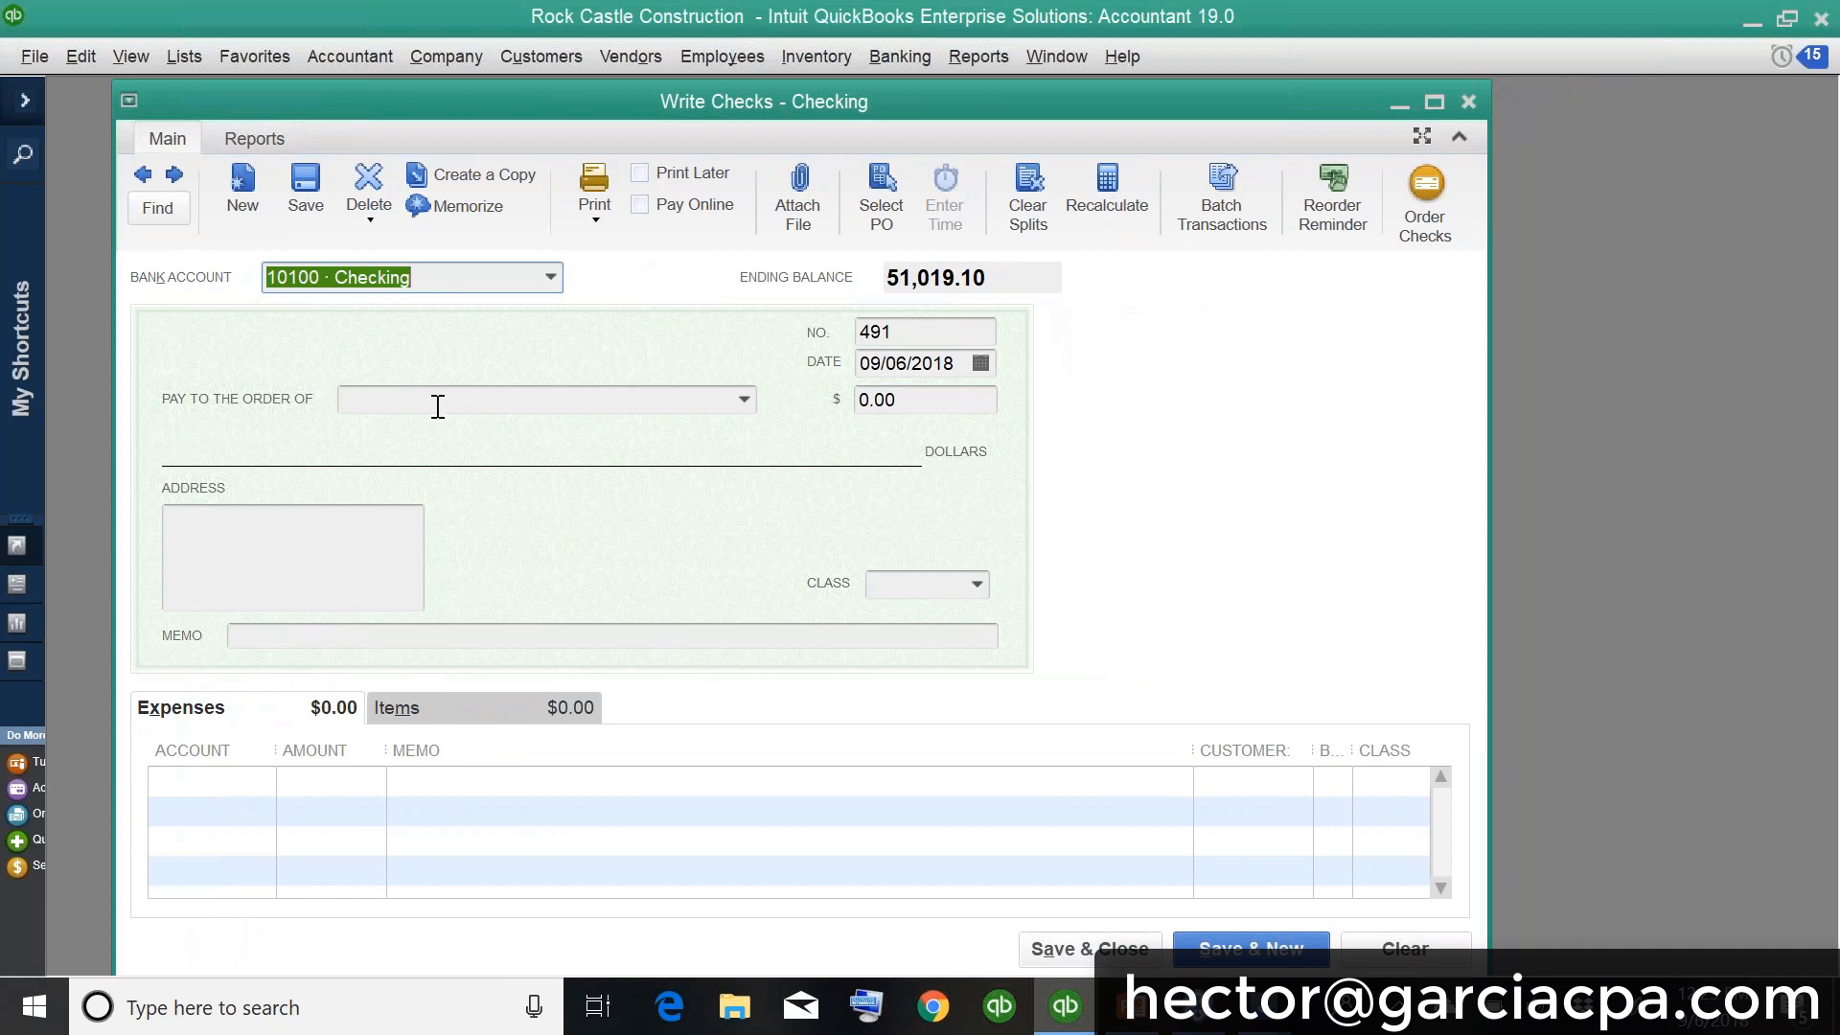
pyautogui.write('COMCAST')
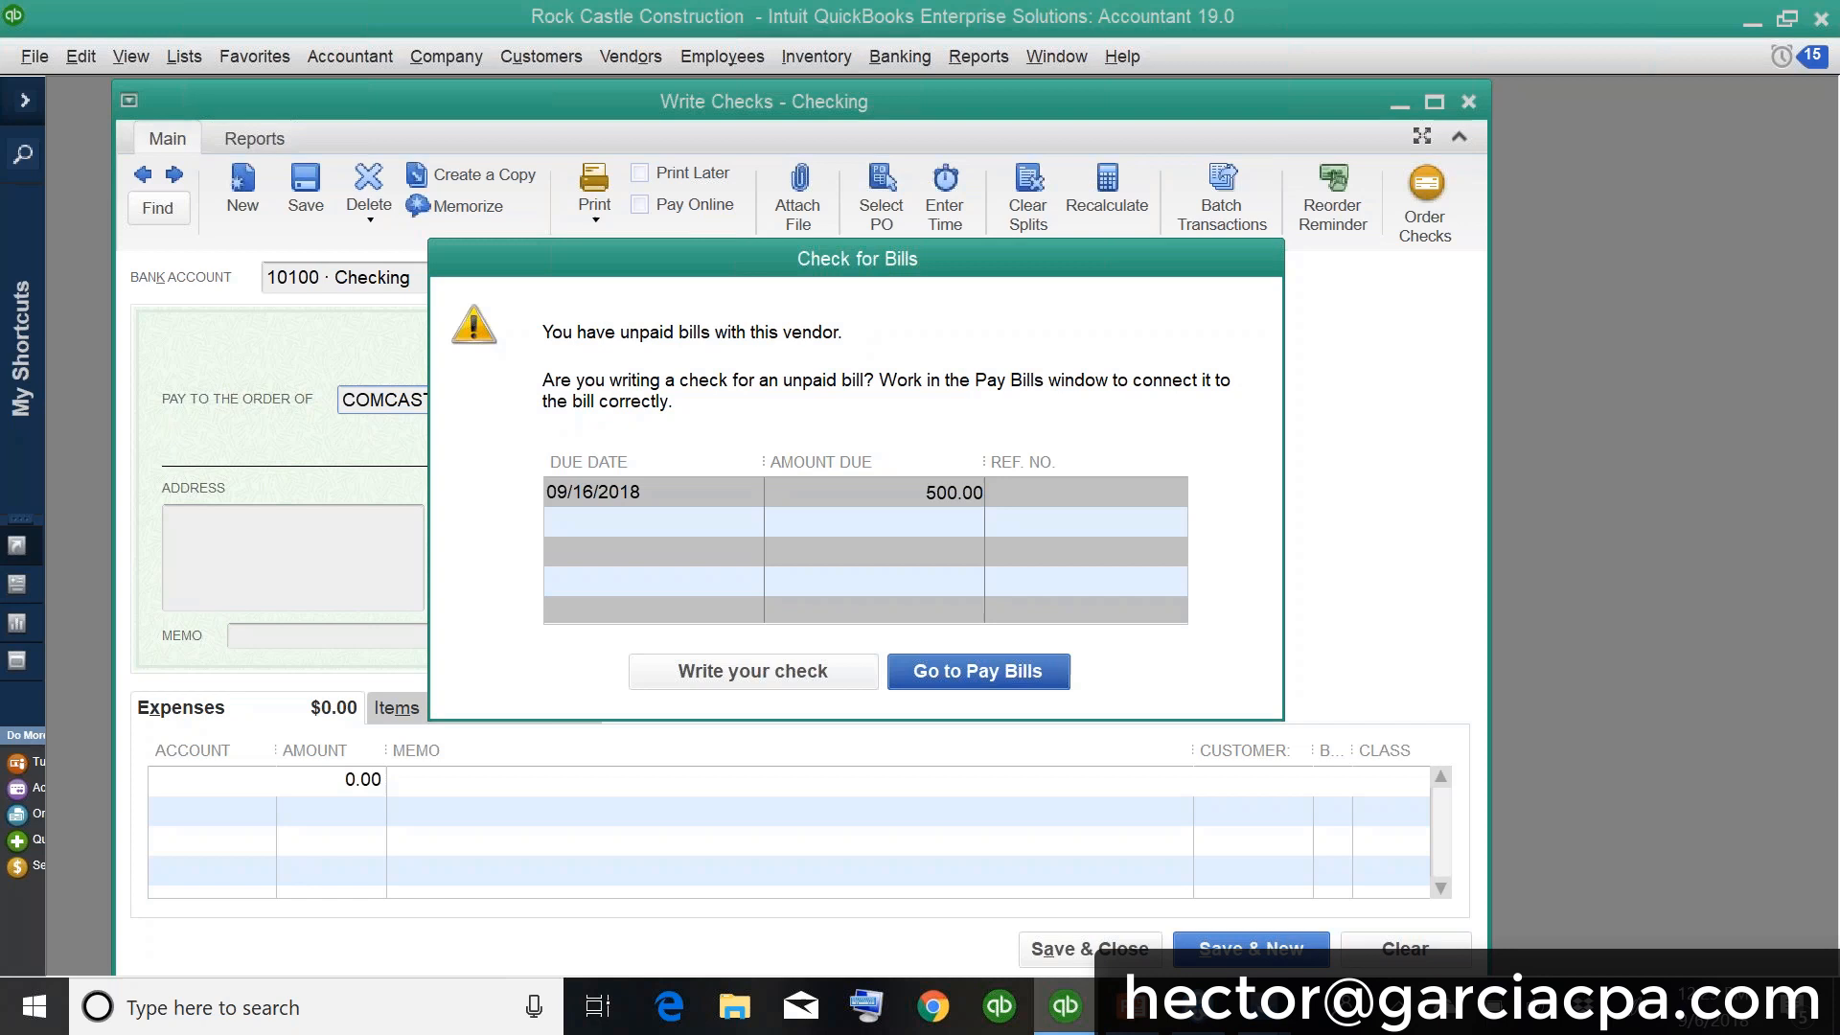
pyautogui.moveTo(993, 686)
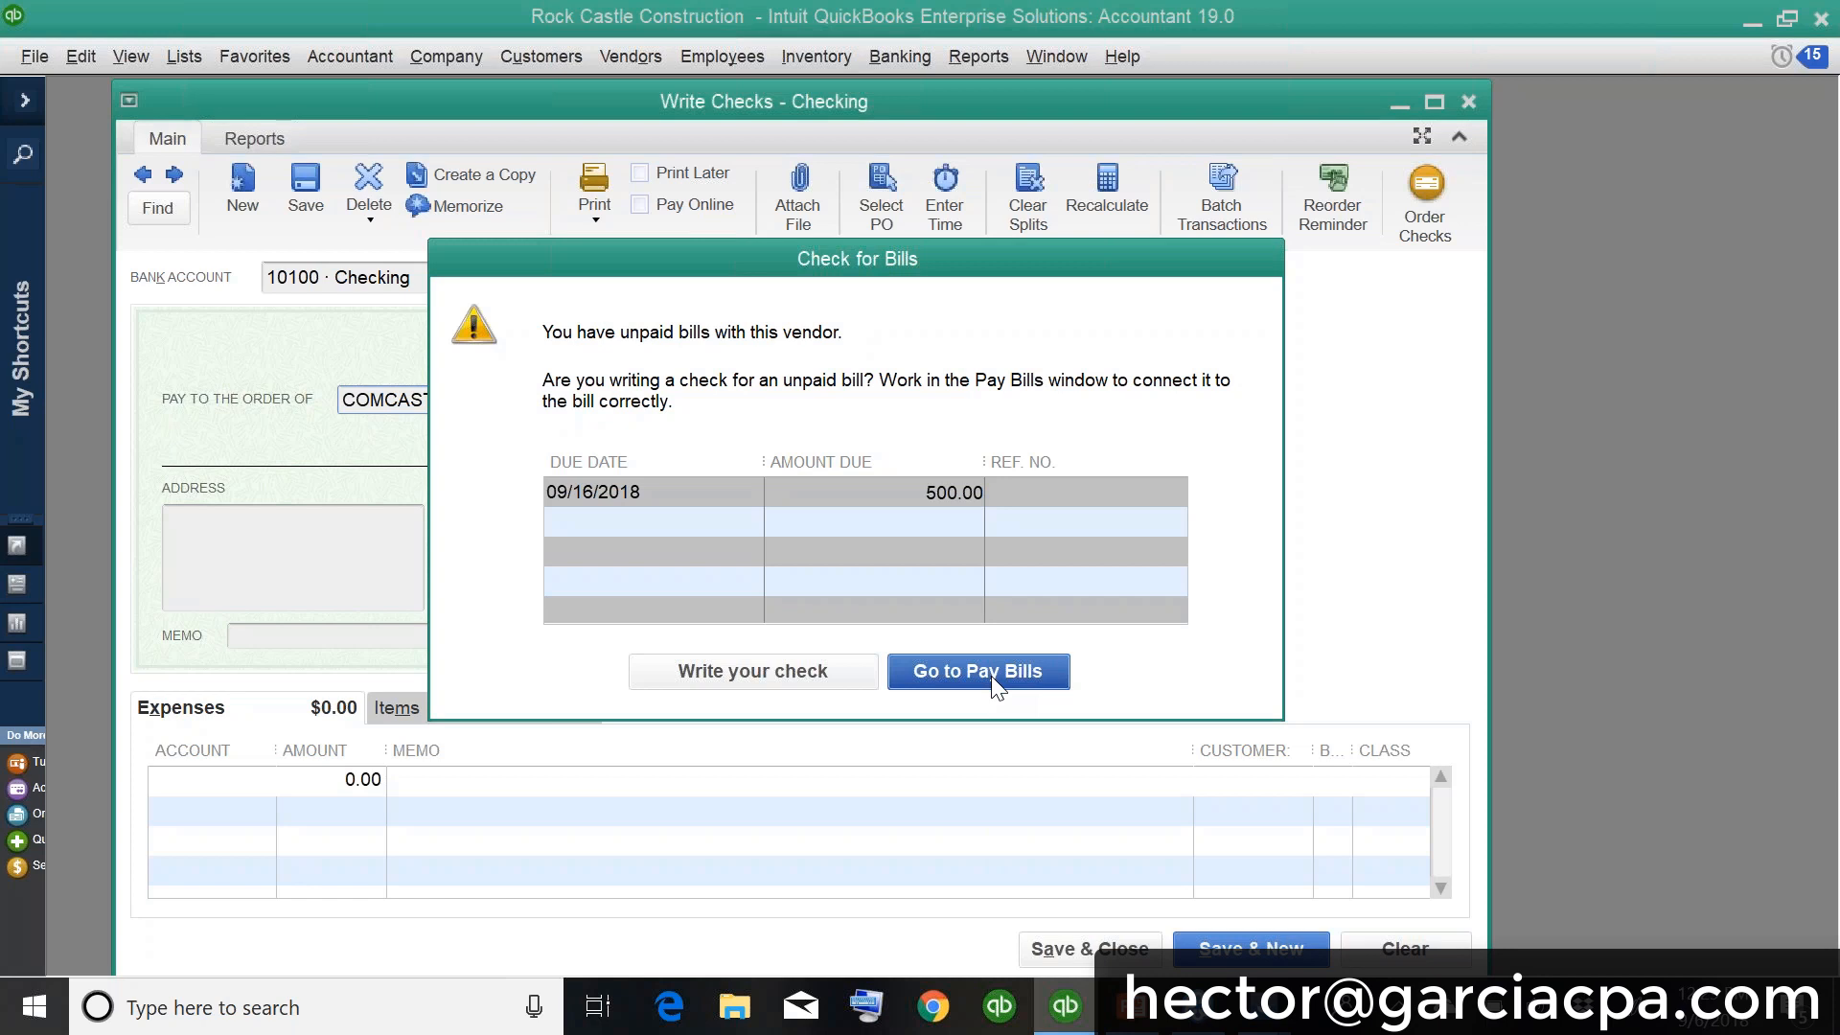
# Step: Open Pay Bills for COMCAST's $500 bill, review the vendor filter, and cancel back to Write Checks
pyautogui.click(978, 670)
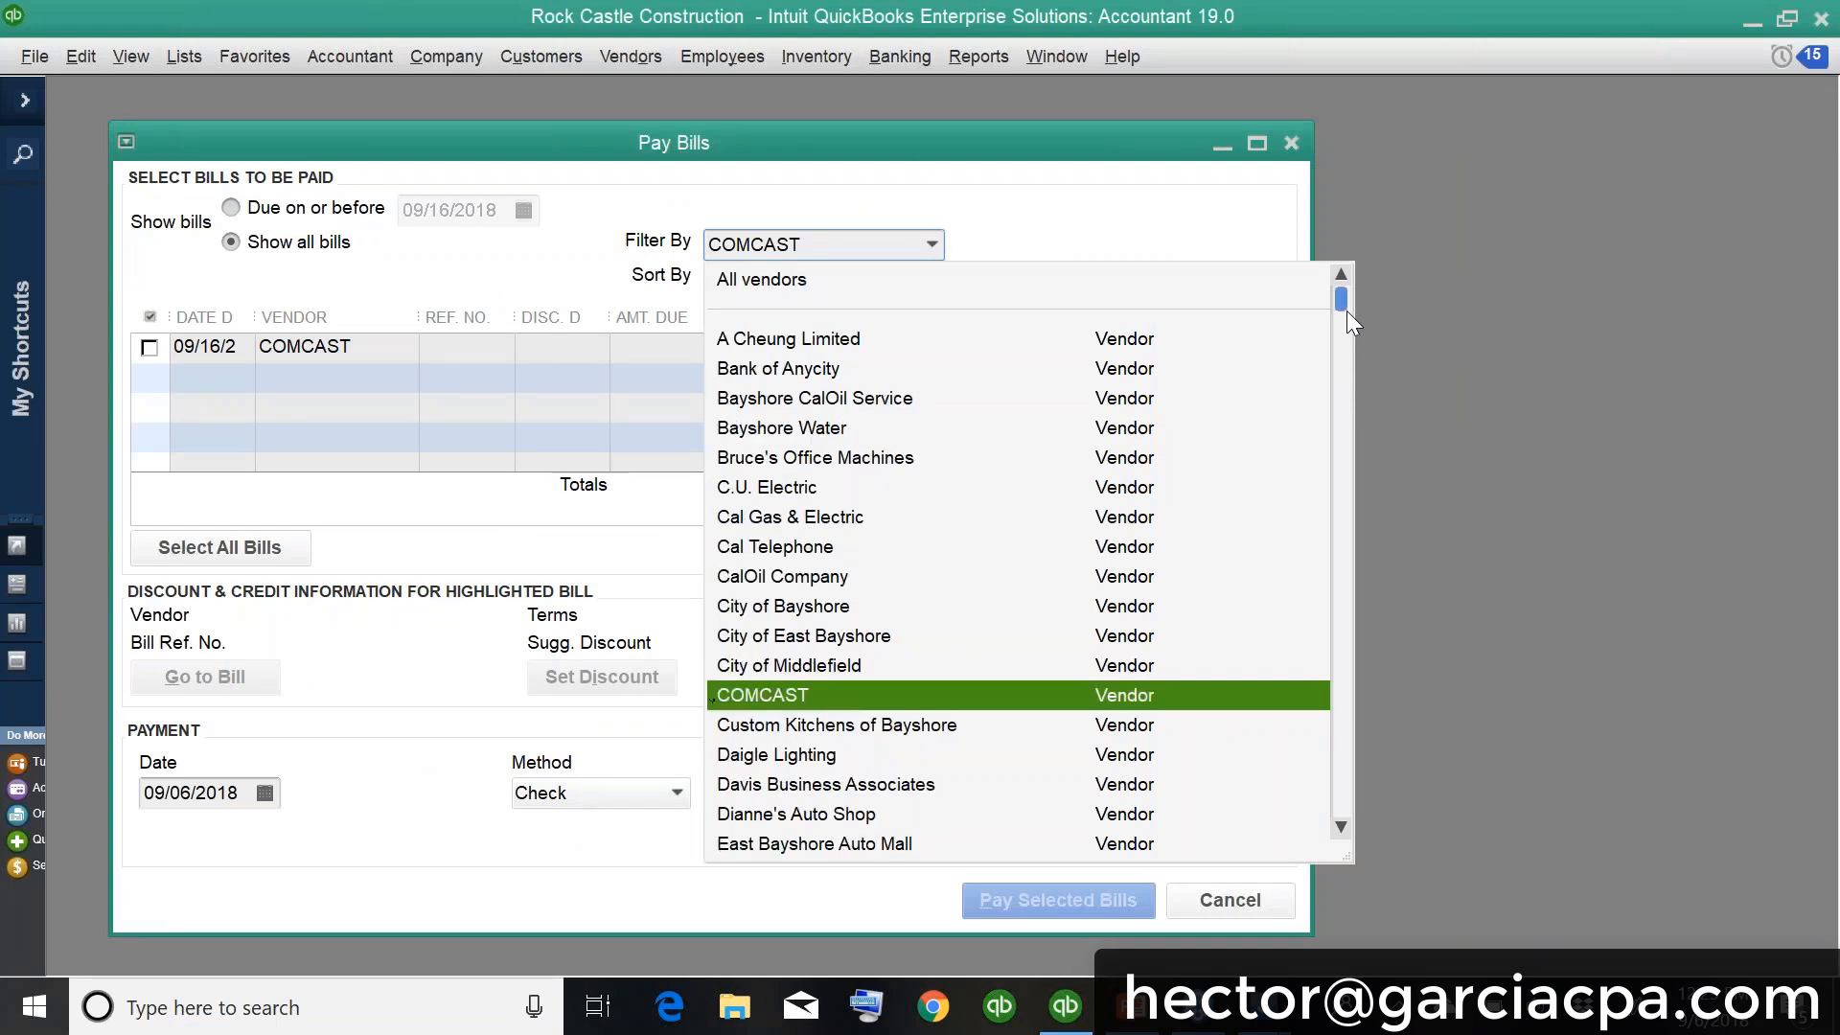
pyautogui.click(759, 279)
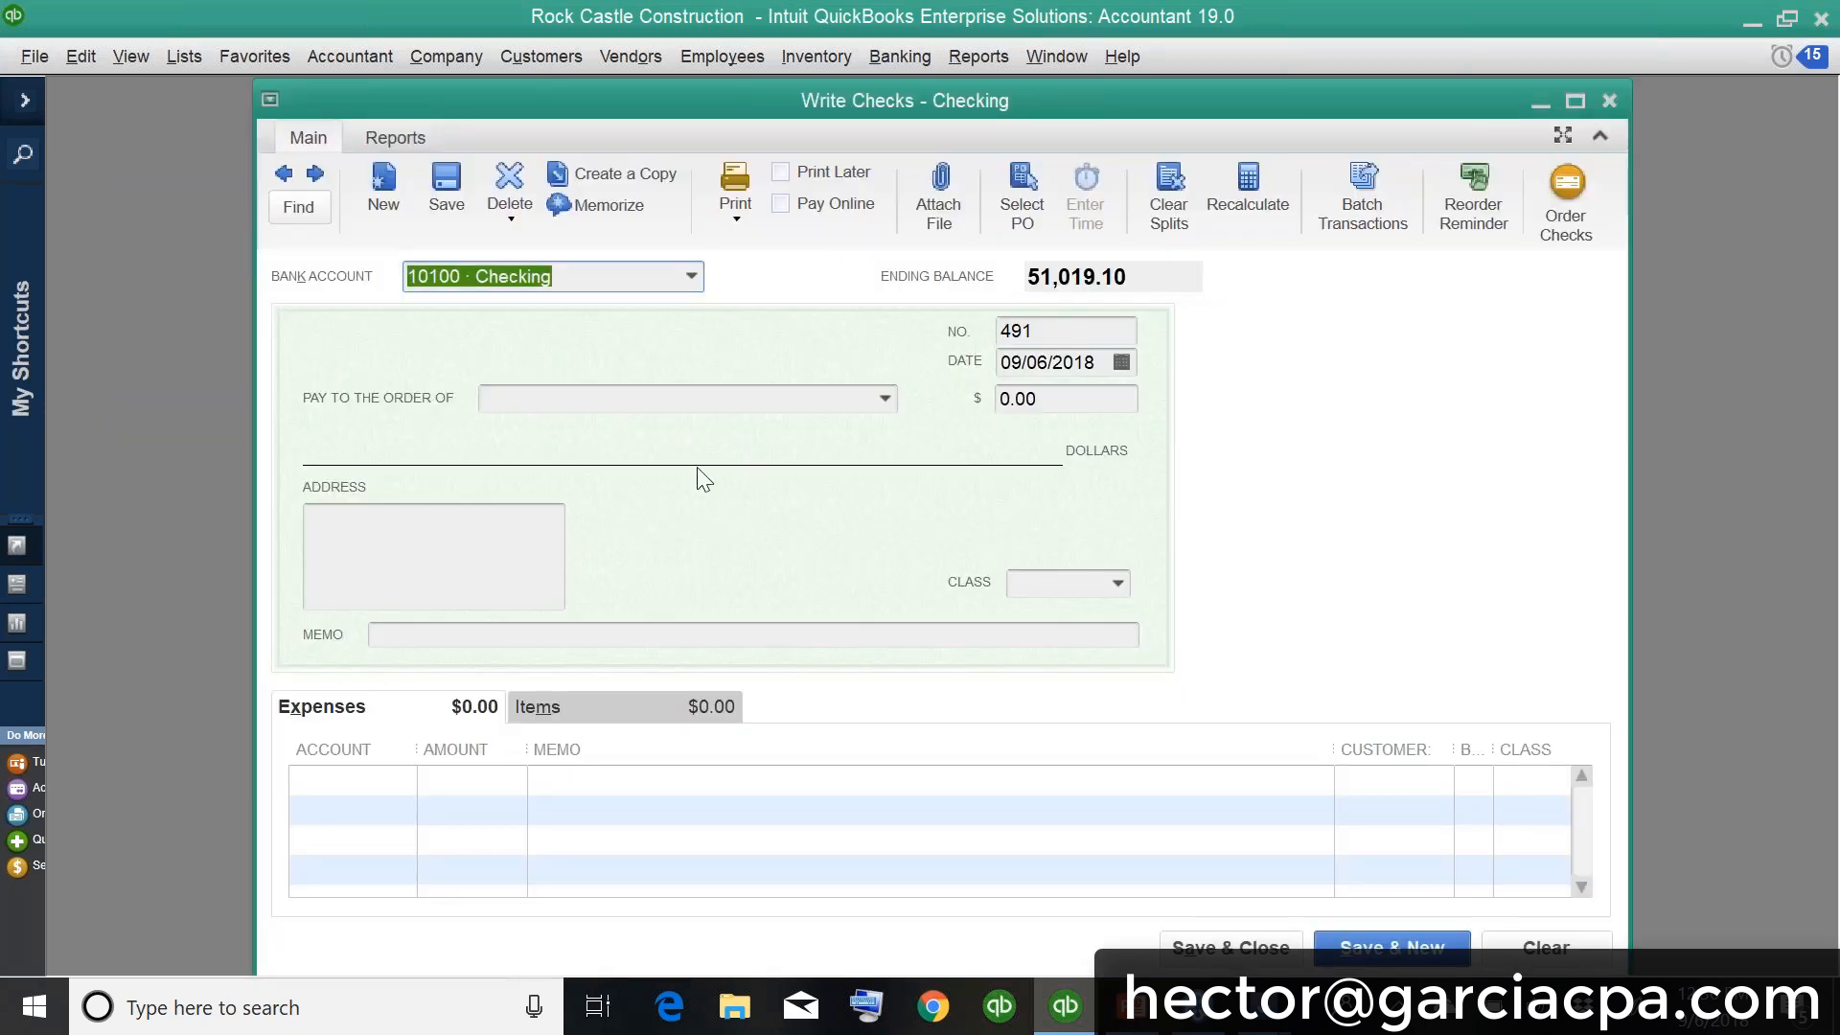
# Step: Make a check to COMCAST from the 10100 Checking account
pyautogui.write('com')
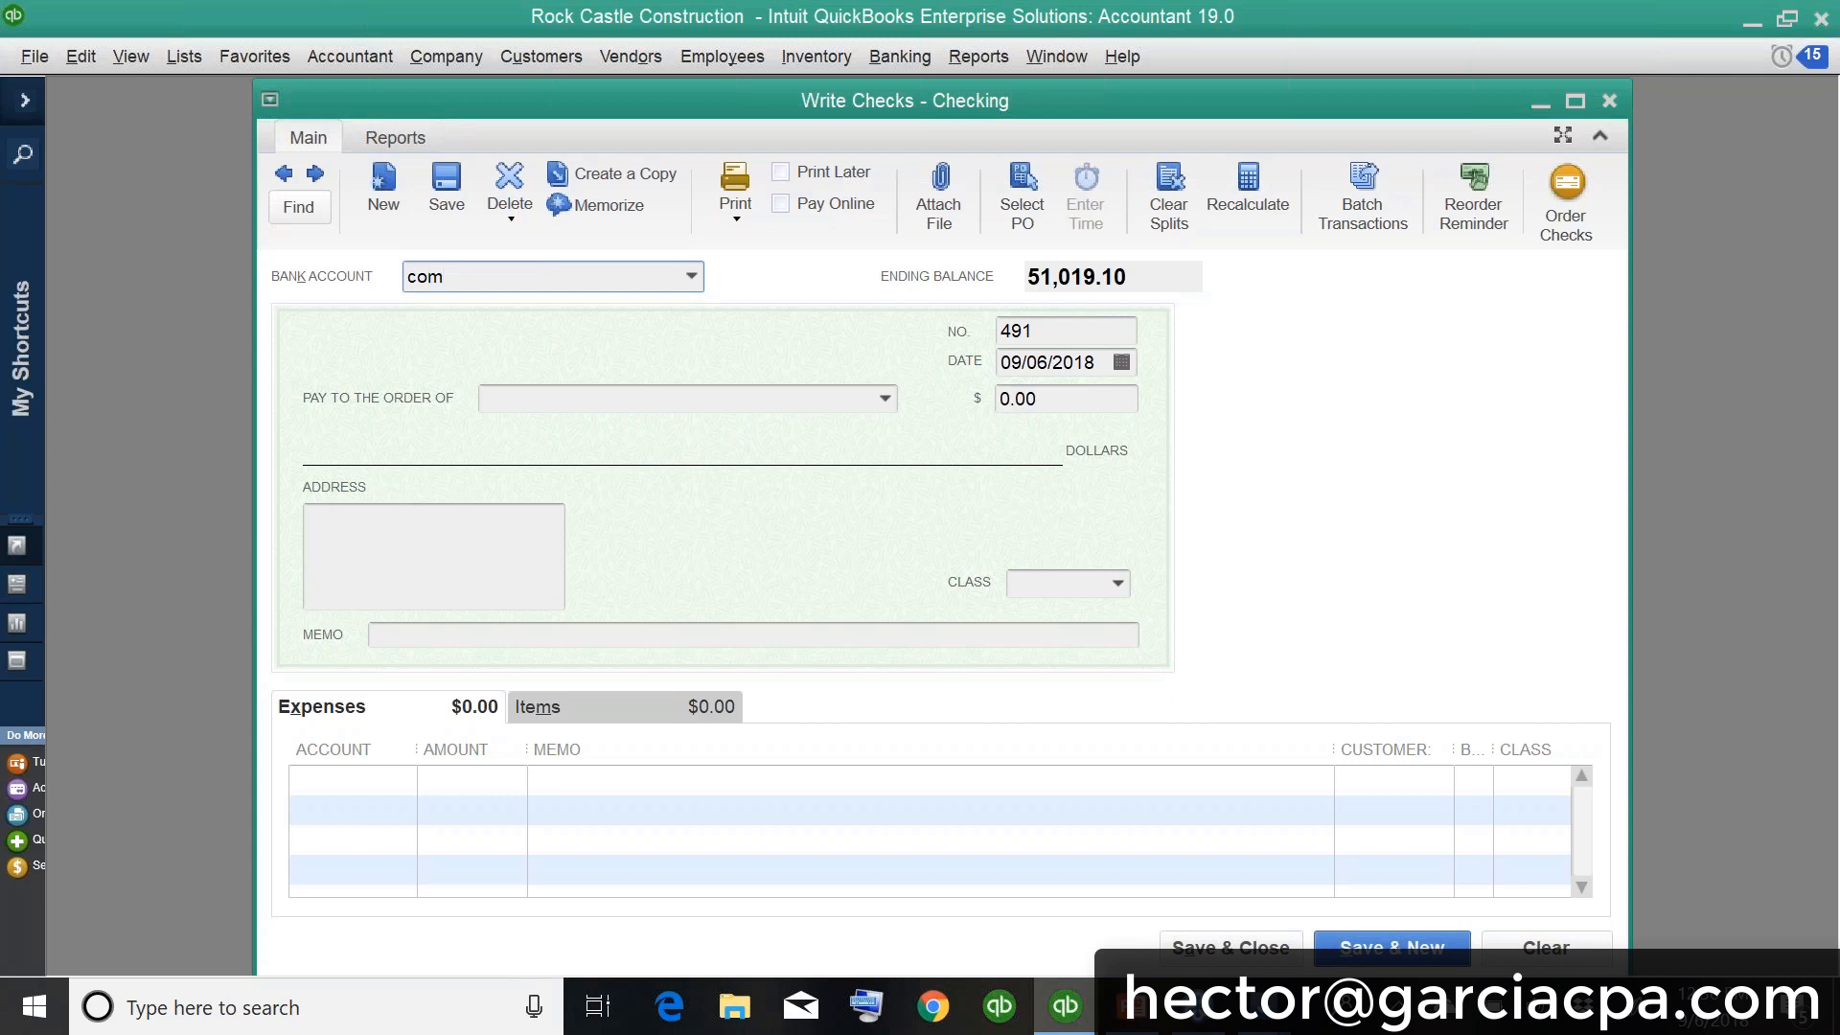
pyautogui.click(691, 276)
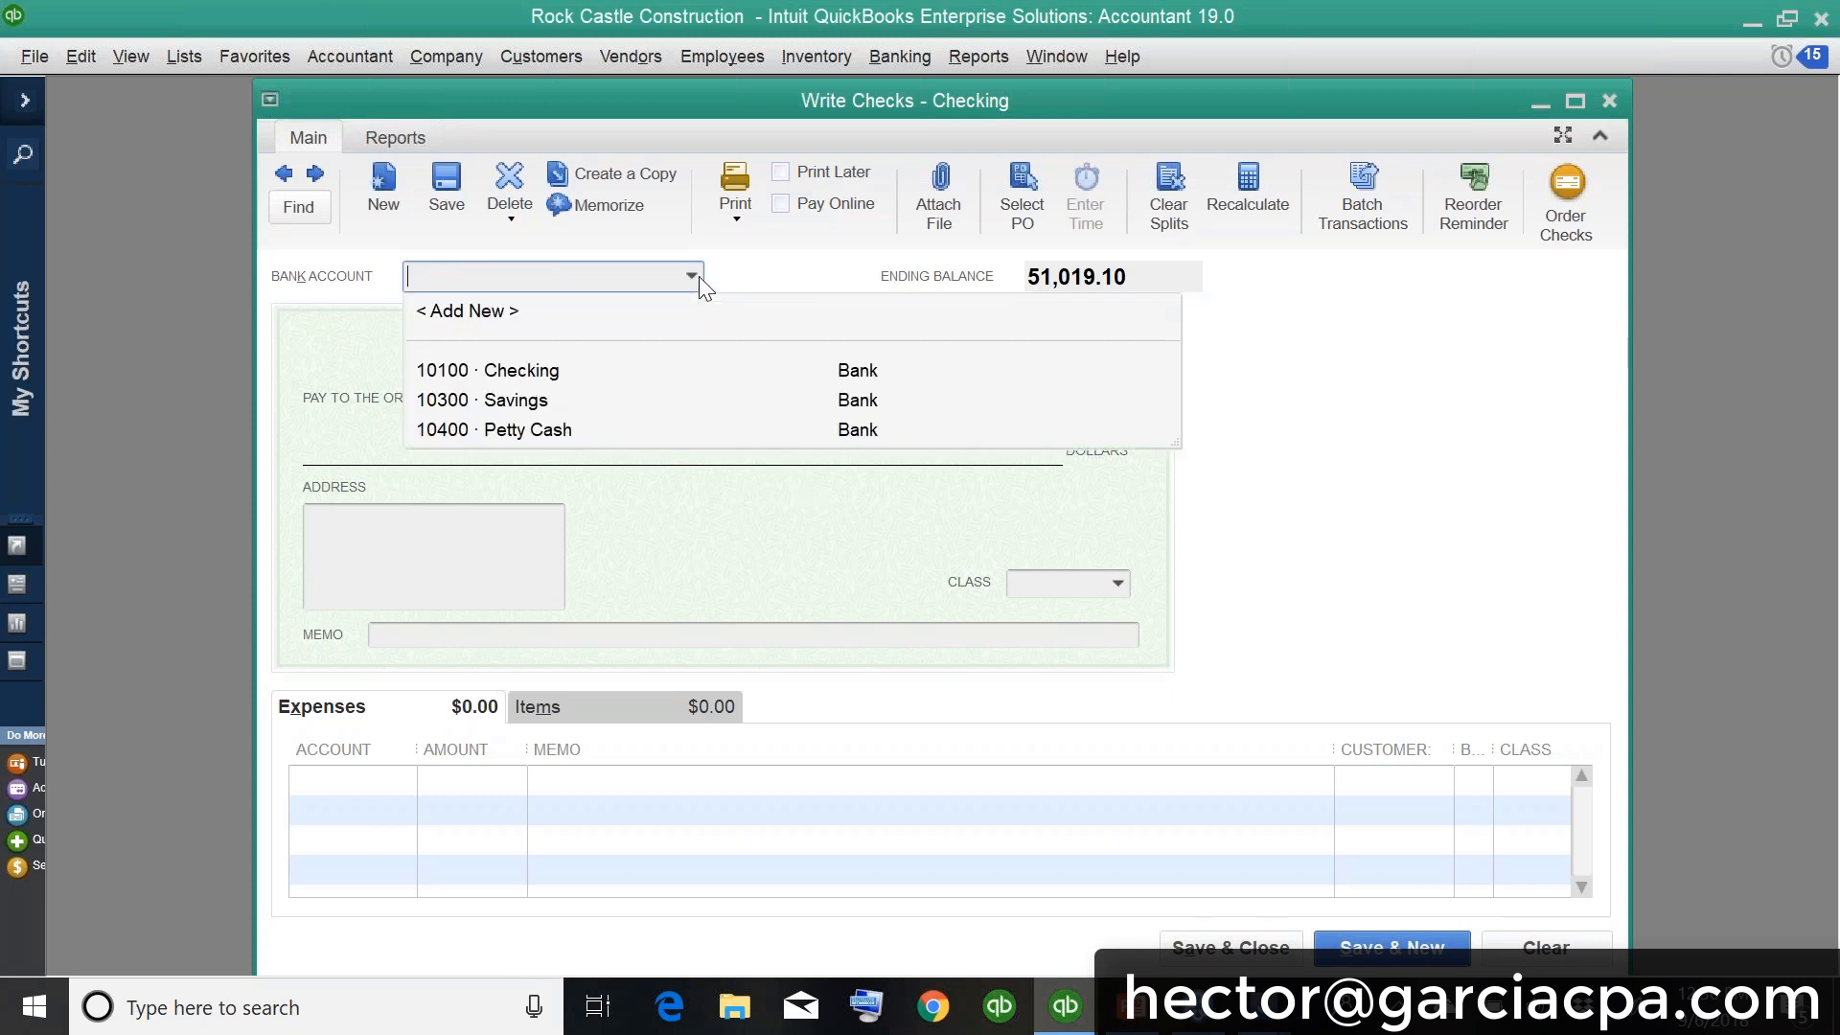
pyautogui.click(486, 370)
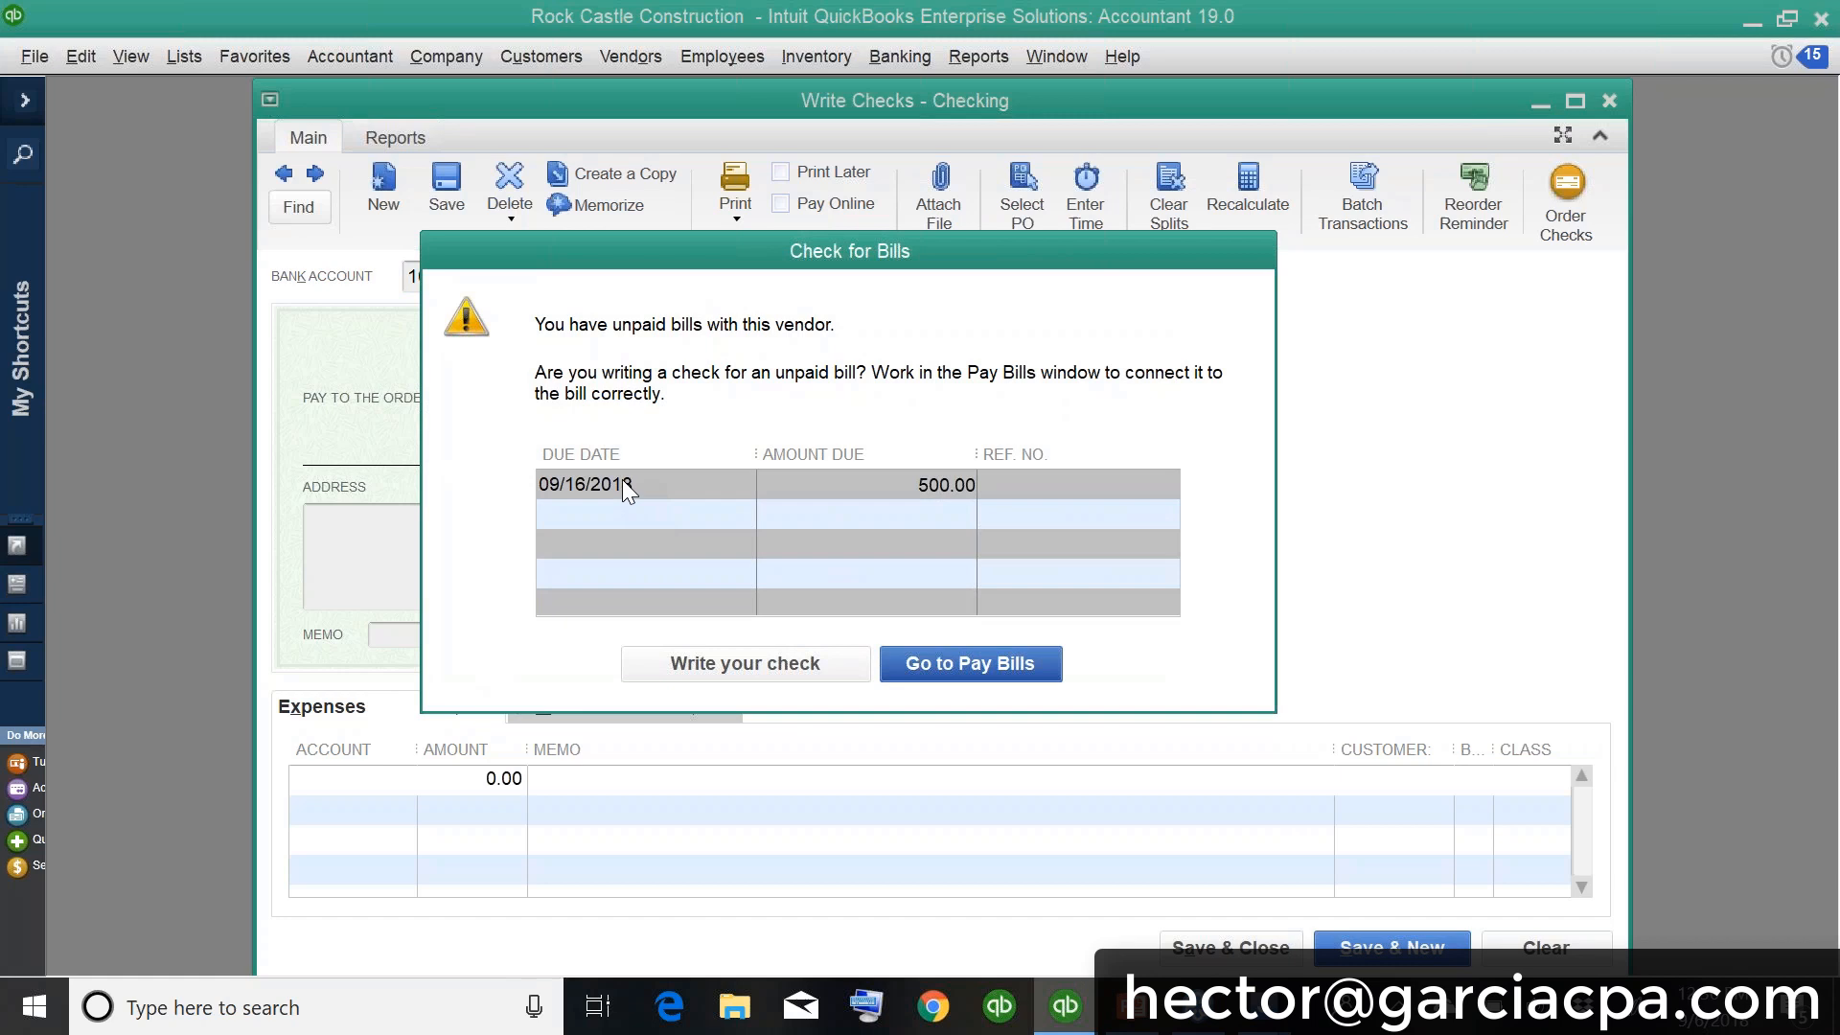
# Step: In Pay Bills, select COMCAST's $500 bill and pay it
pyautogui.click(969, 663)
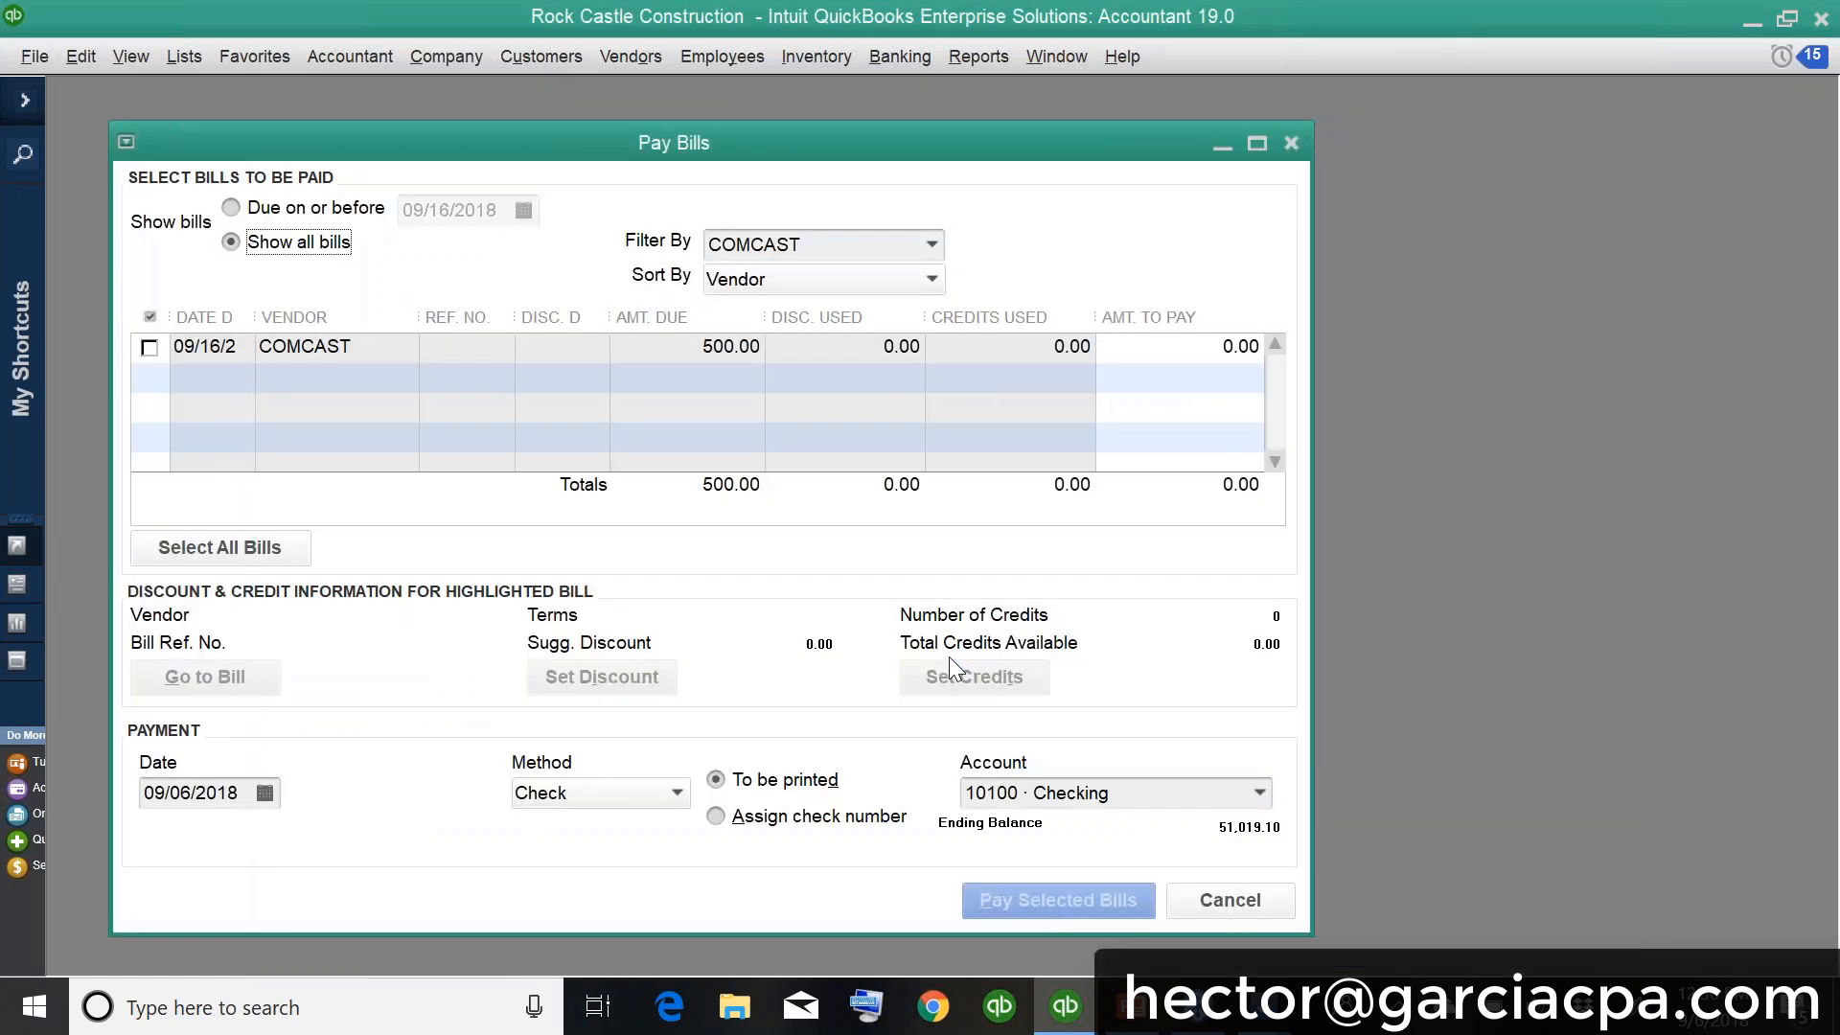
pyautogui.moveTo(840, 240)
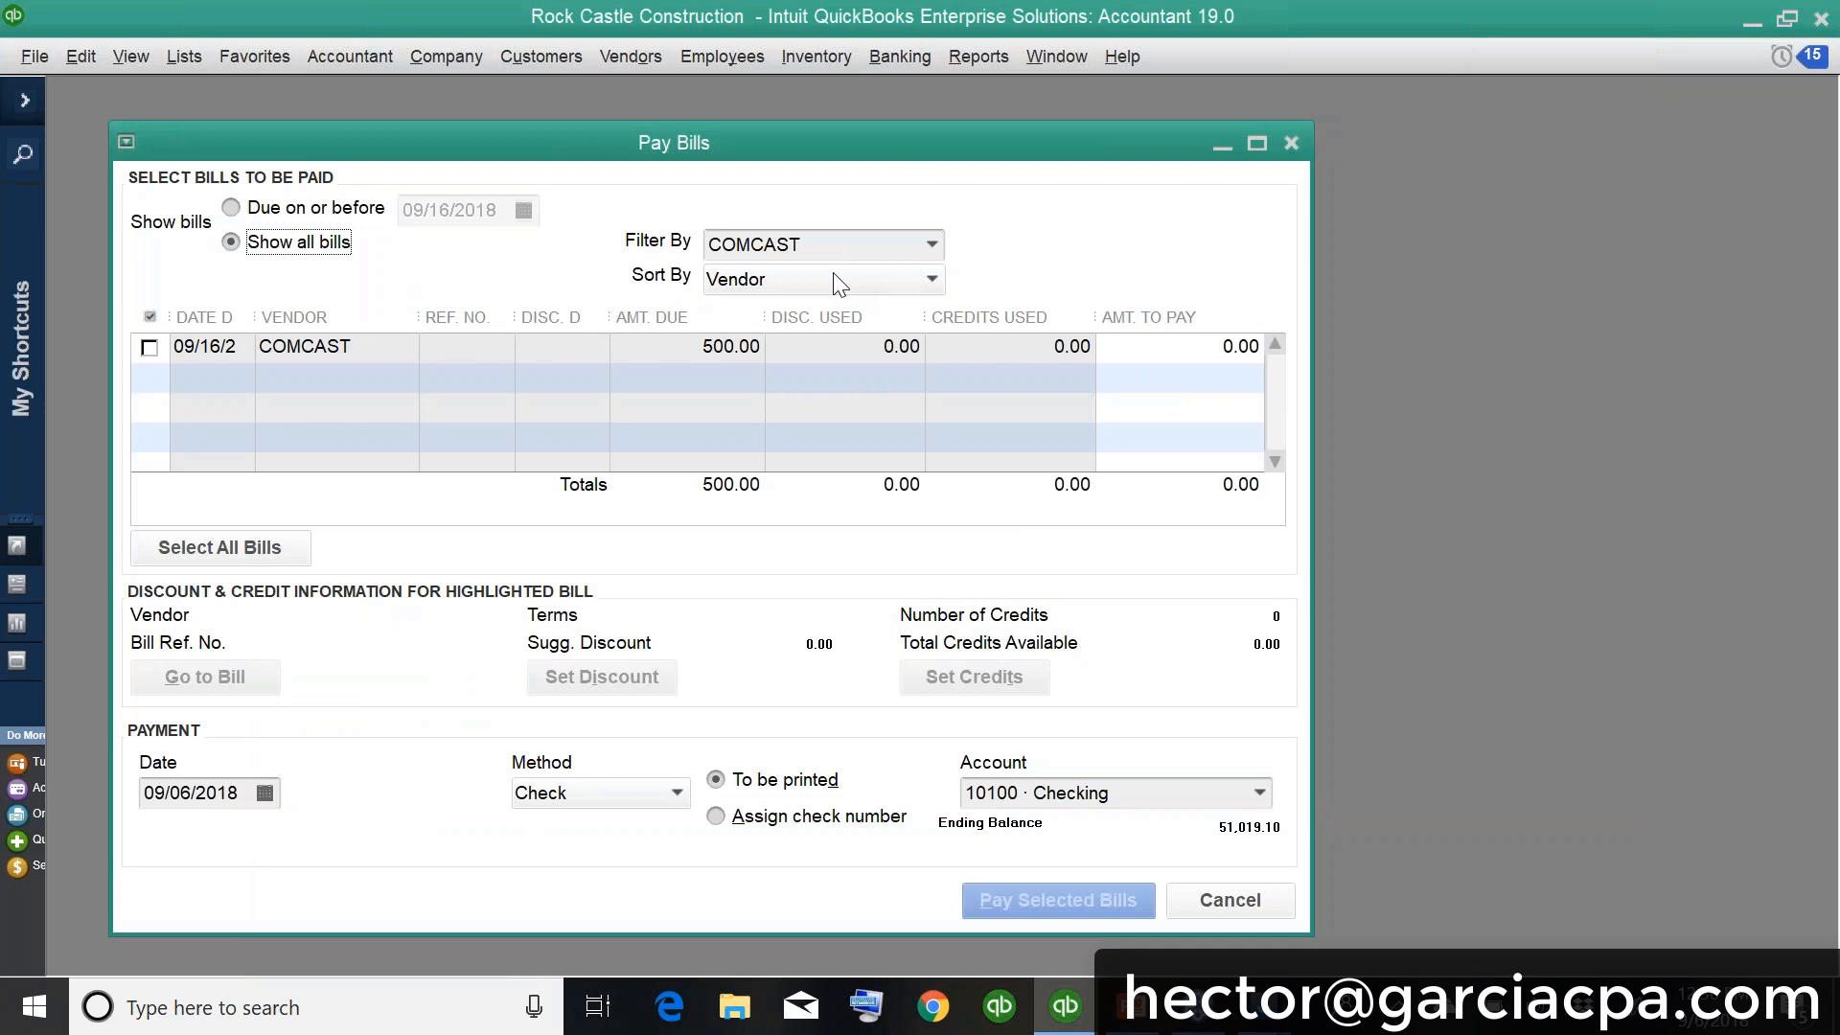
pyautogui.click(150, 347)
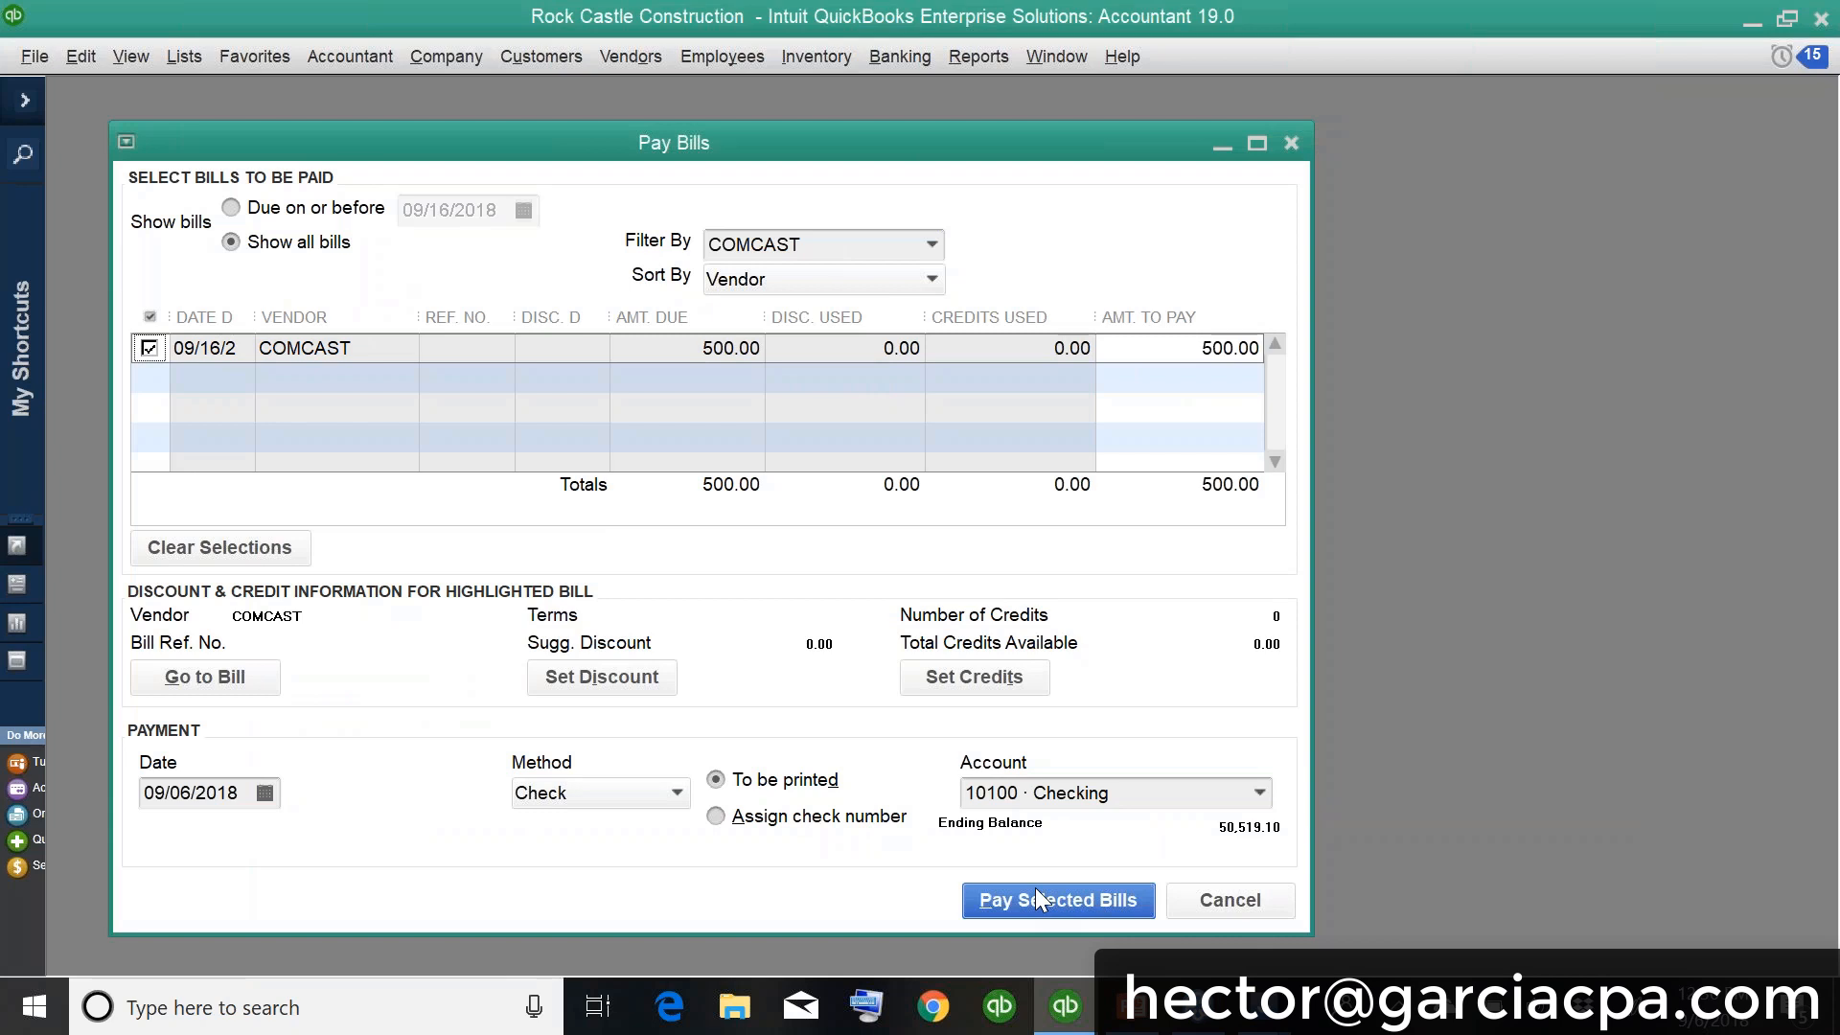
pyautogui.click(1056, 900)
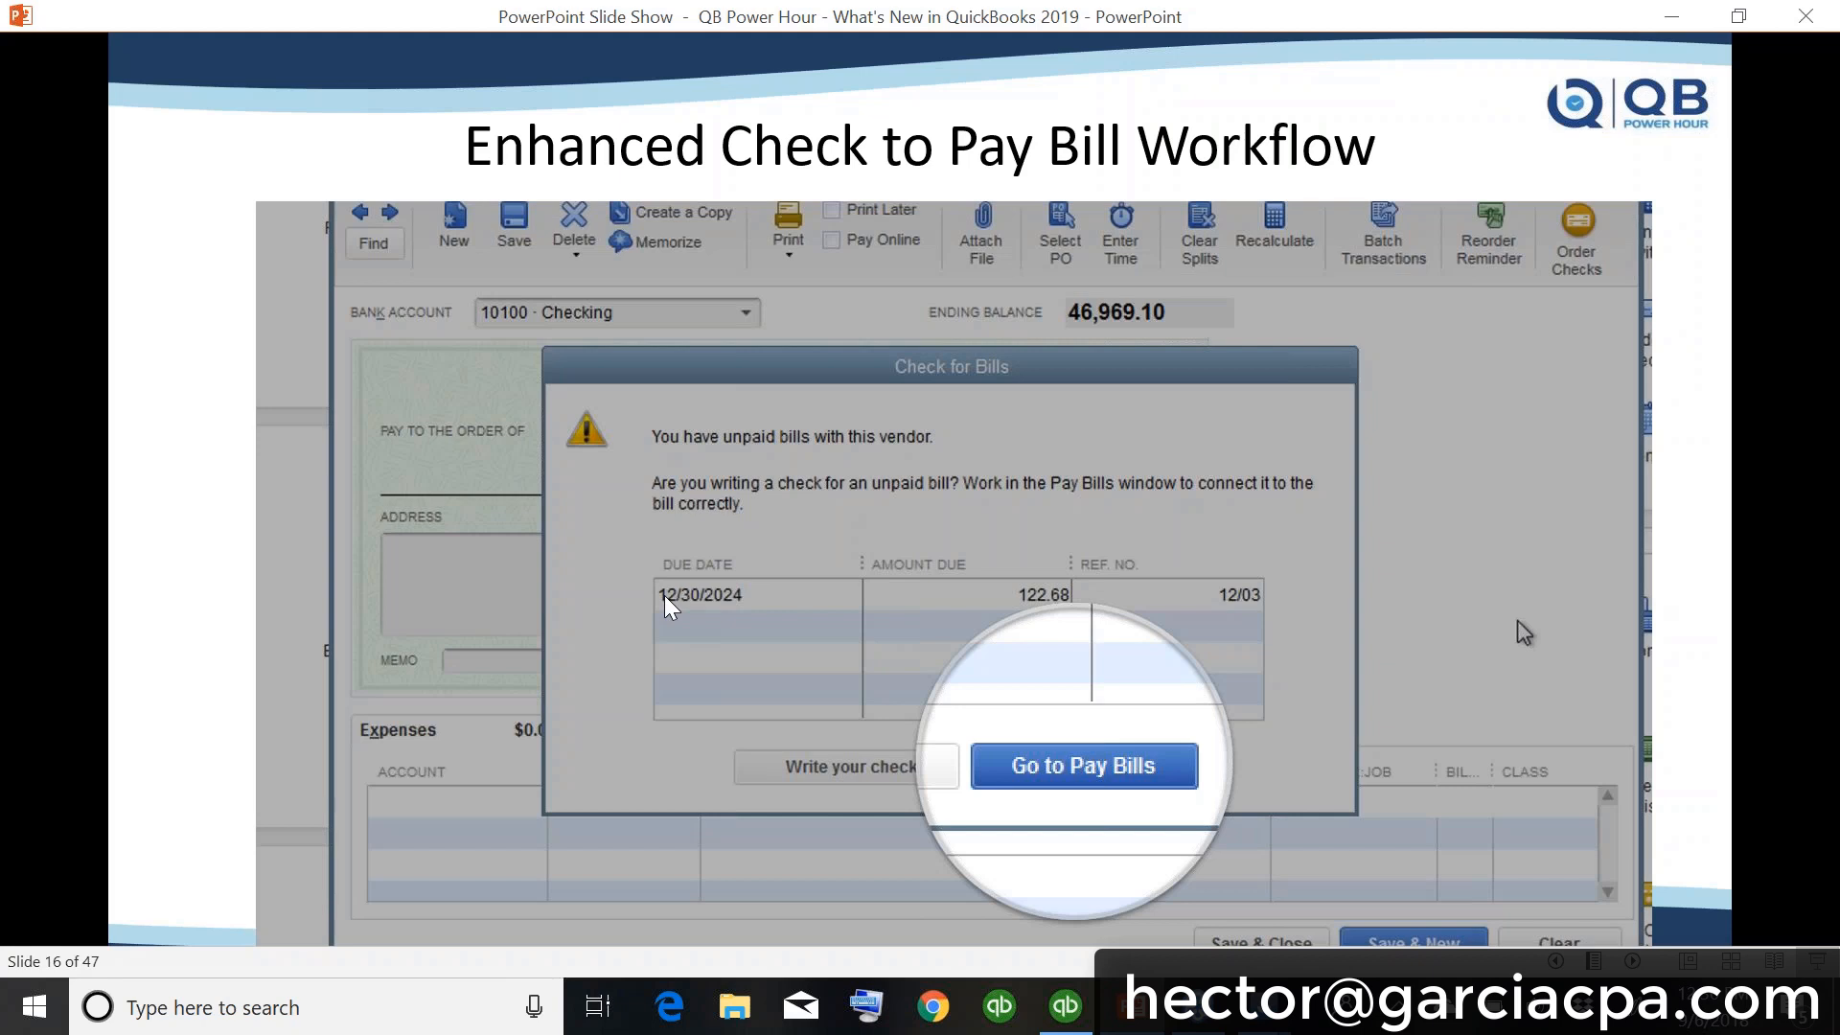
pyautogui.moveTo(1047, 495)
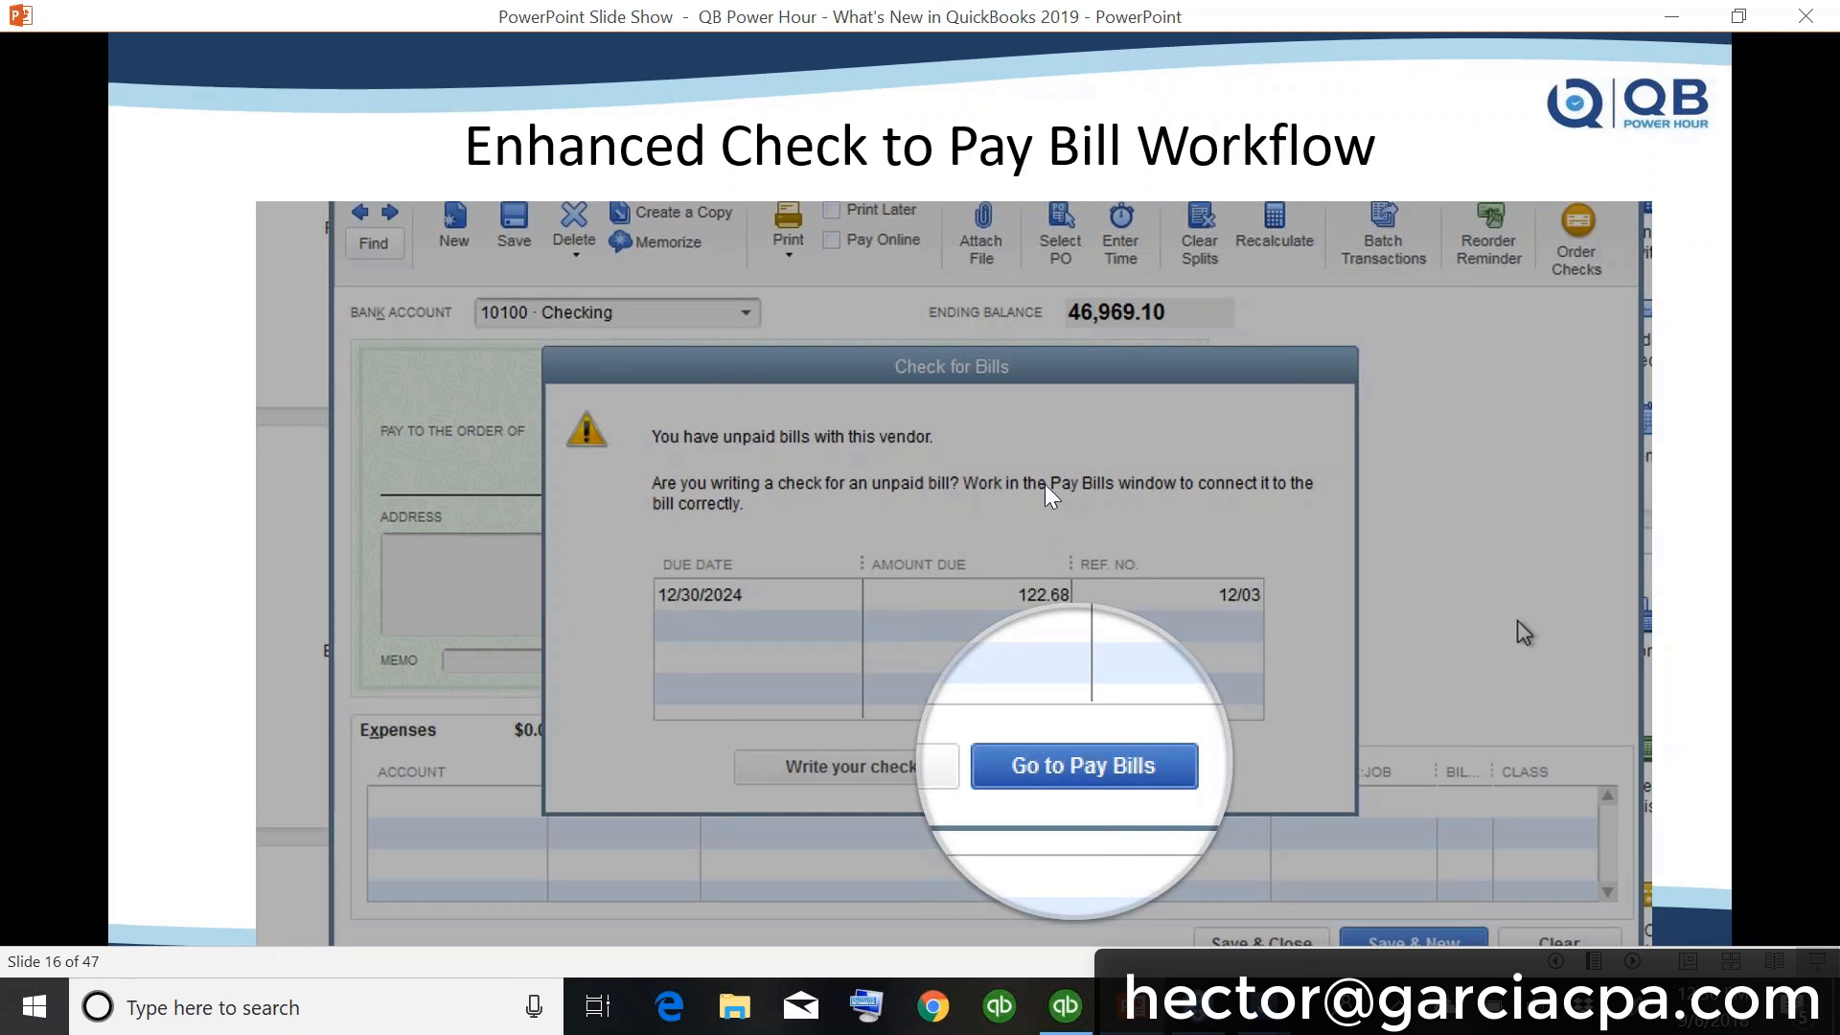
# Step: Advance the slide show to the inactive items in Inventory Valuation Report slide
pyautogui.press('Right')
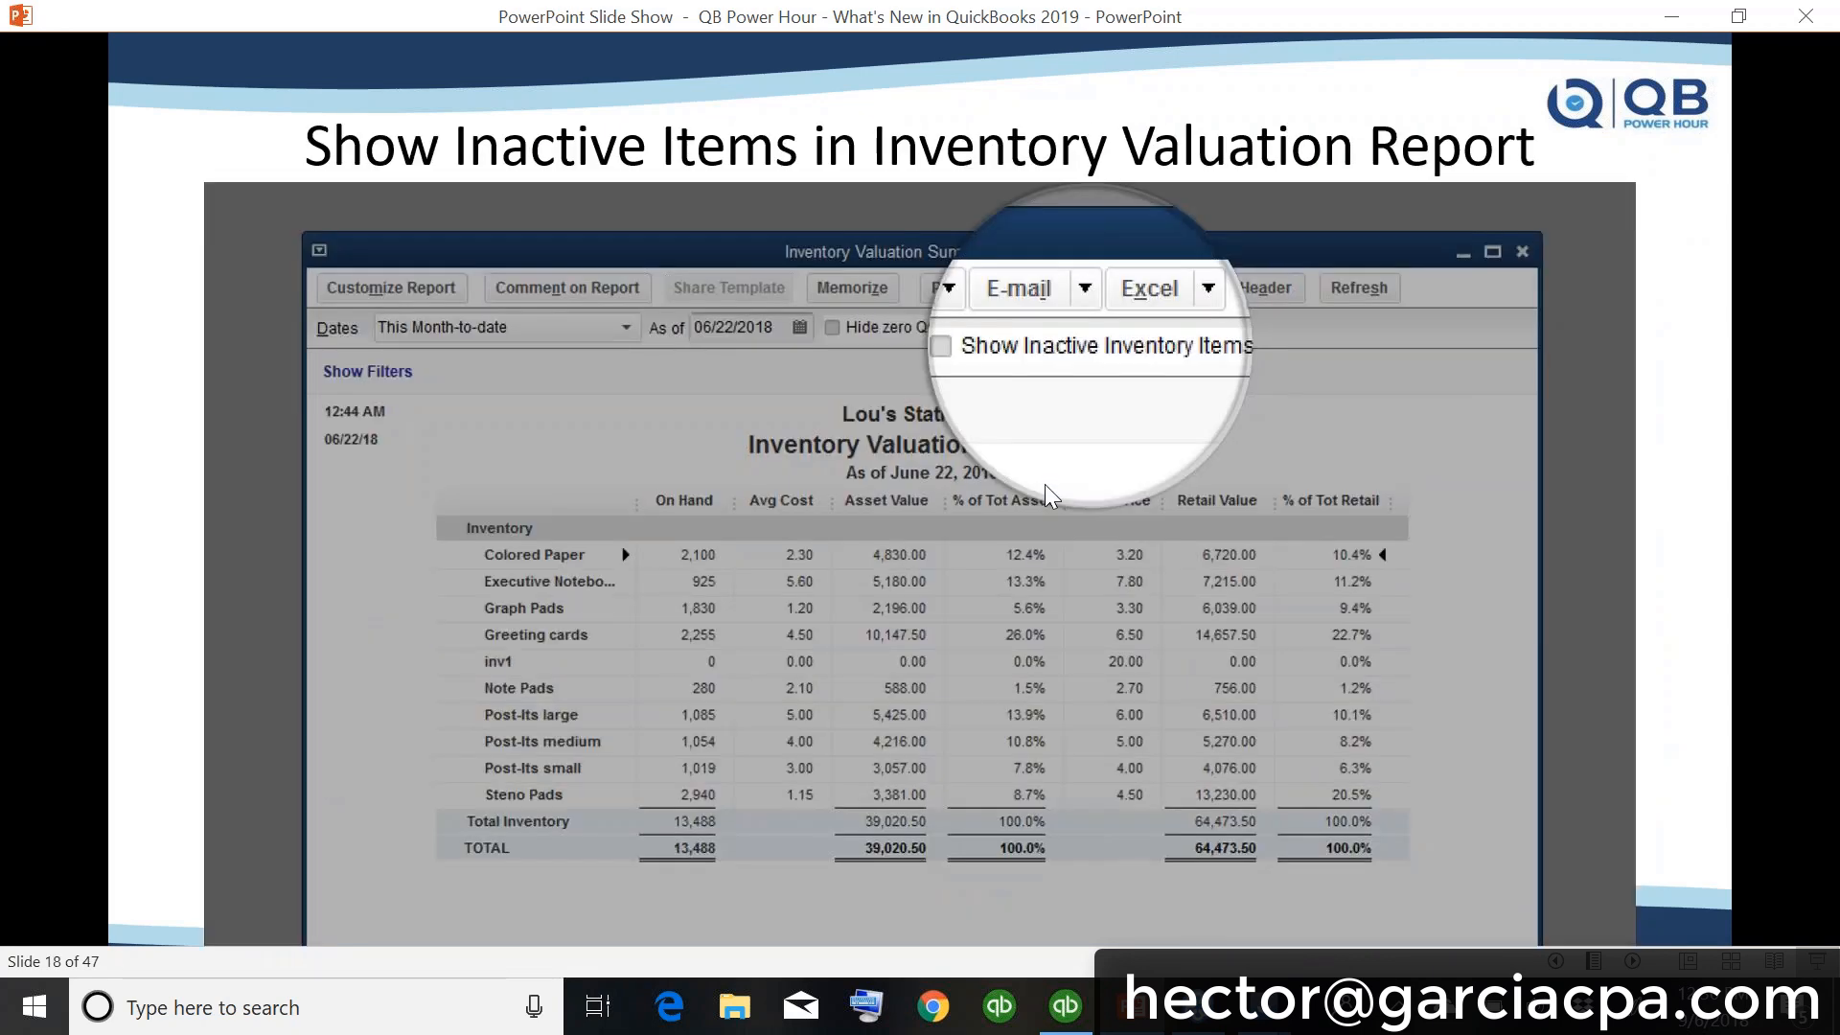